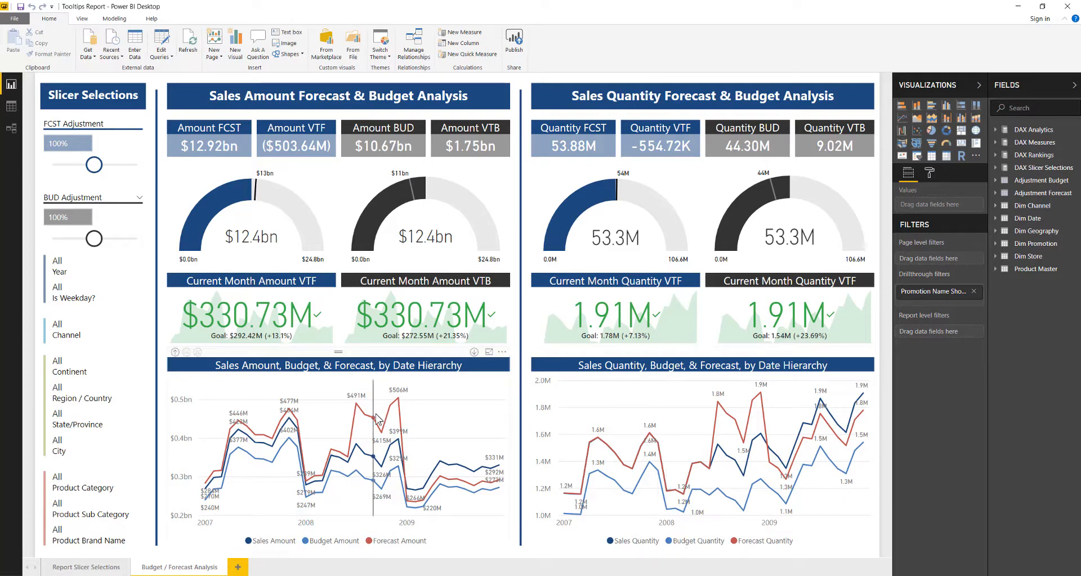
mouse_move(250, 432)
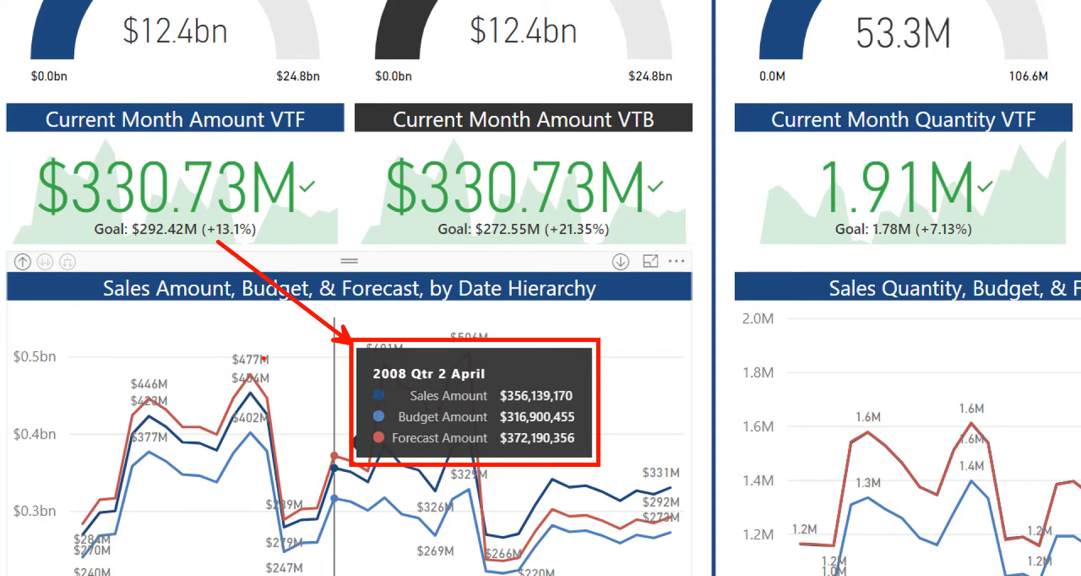
mouse_move(434, 377)
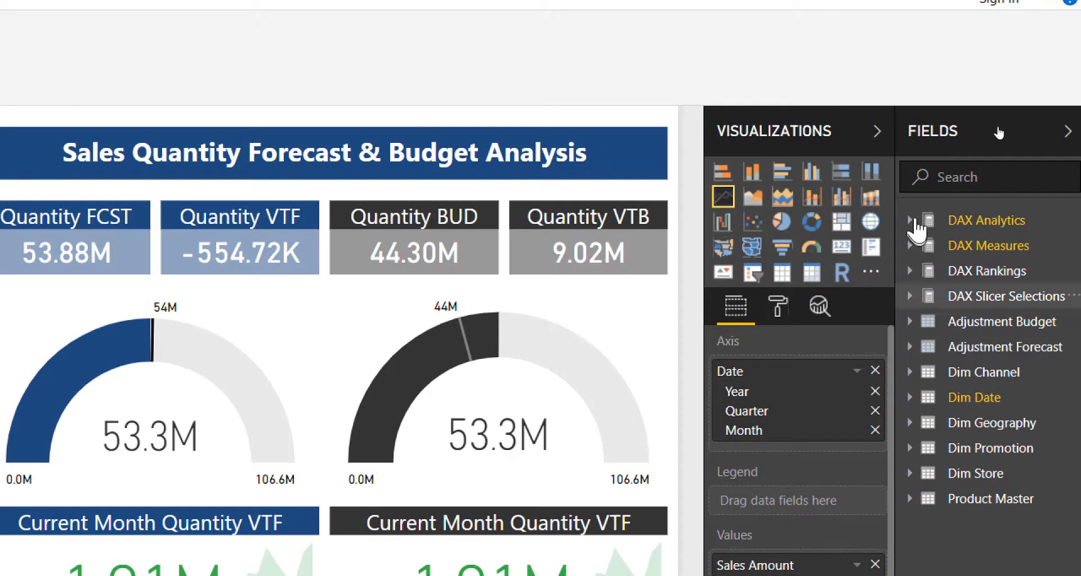
Step: Expand the DAX Analytics measures and scroll to Actual Amount VTB
left_click(909, 220)
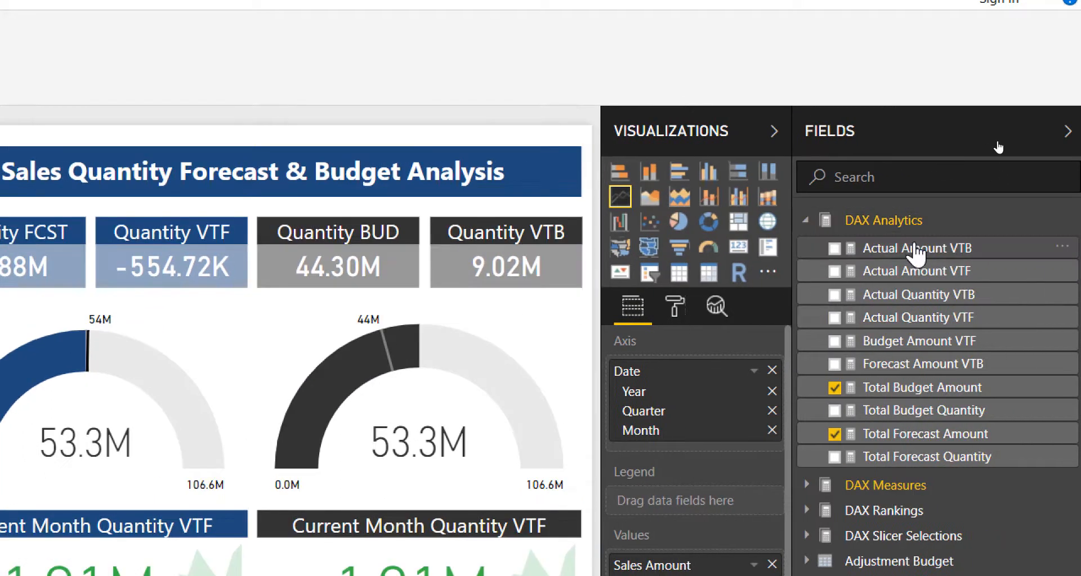
scroll("down", 3)
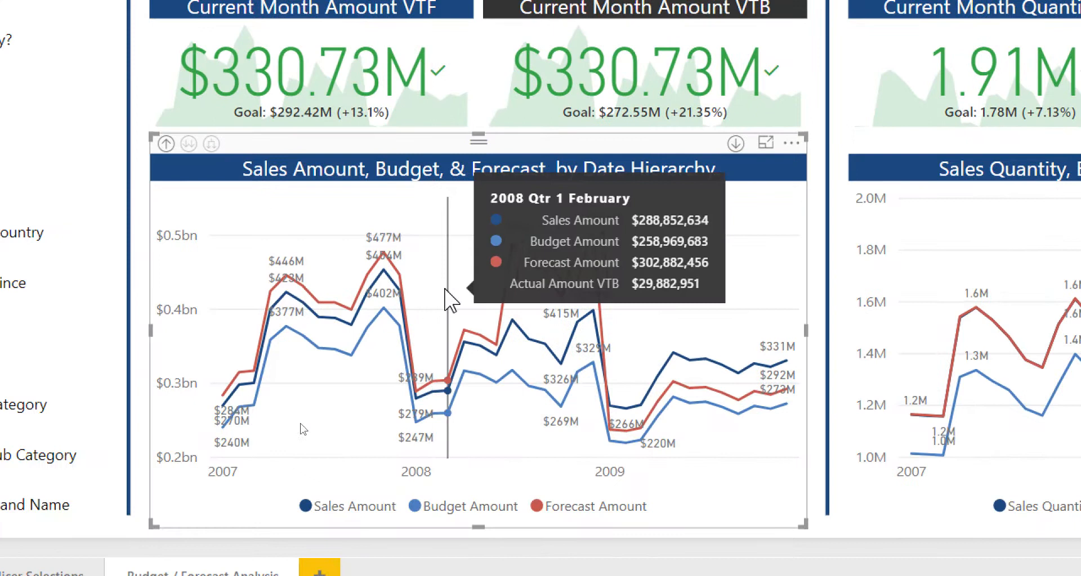
mouse_move(551, 312)
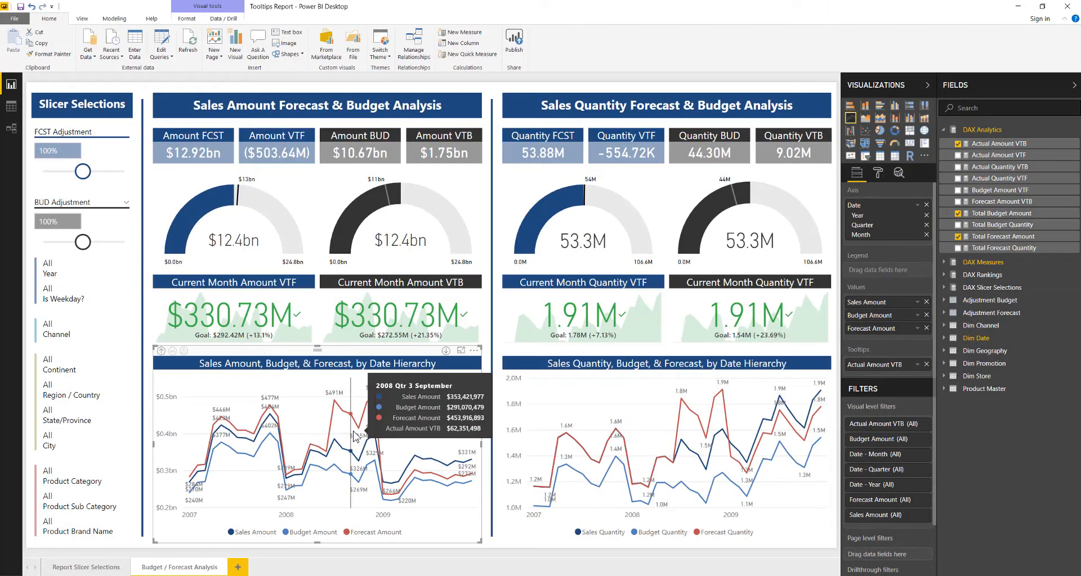
mouse_move(207, 555)
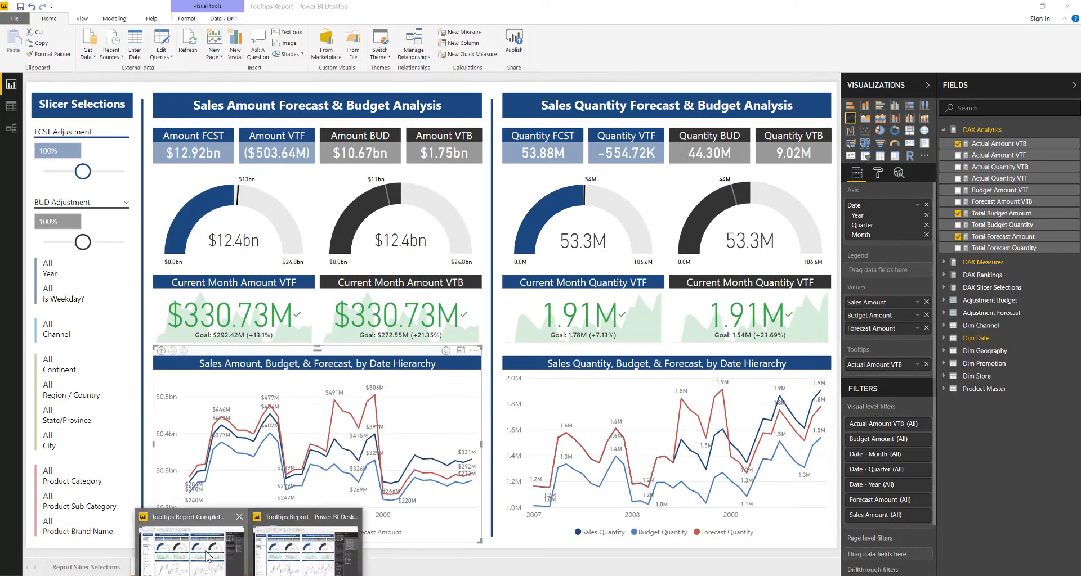
Step: Switch to Tooltips Report Complete and view its Quantity Fcst/Bud page
left_click(198, 549)
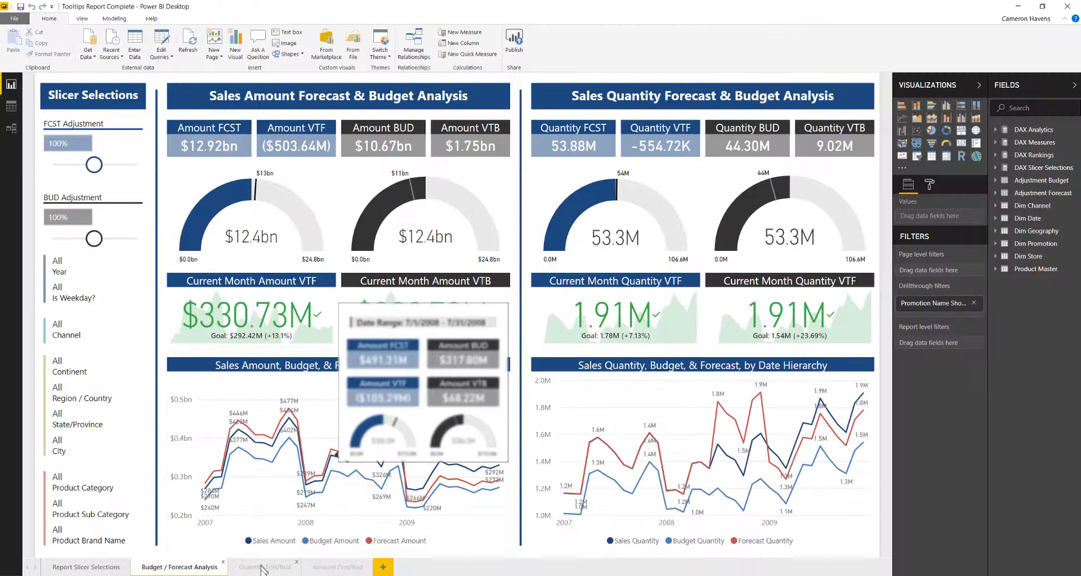
left_click(264, 567)
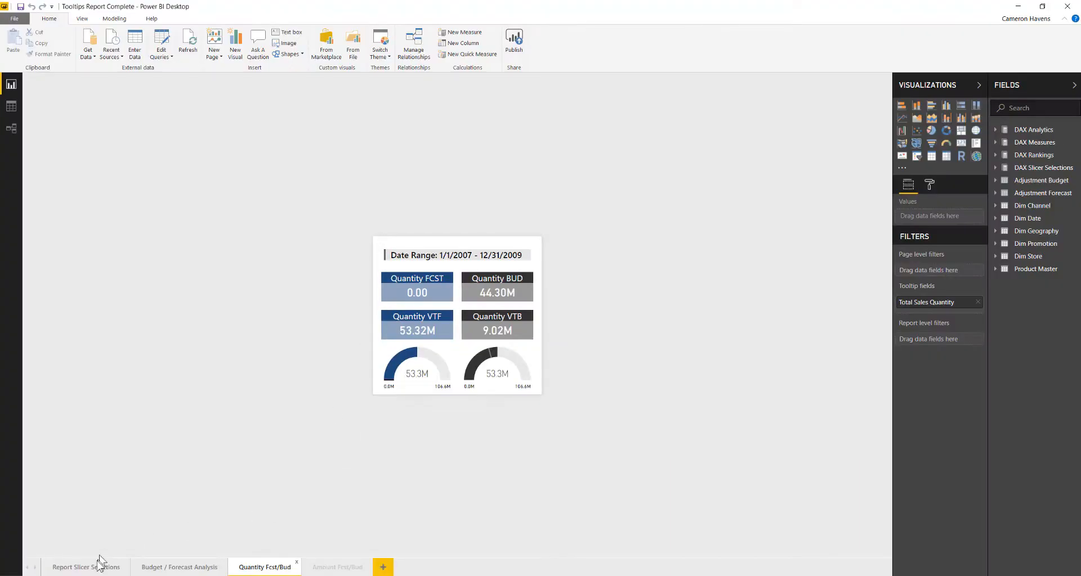
Step: Visit Report Slicer Selections, then Budget / Forecast Analysis, and switch back to the working report
left_click(86, 567)
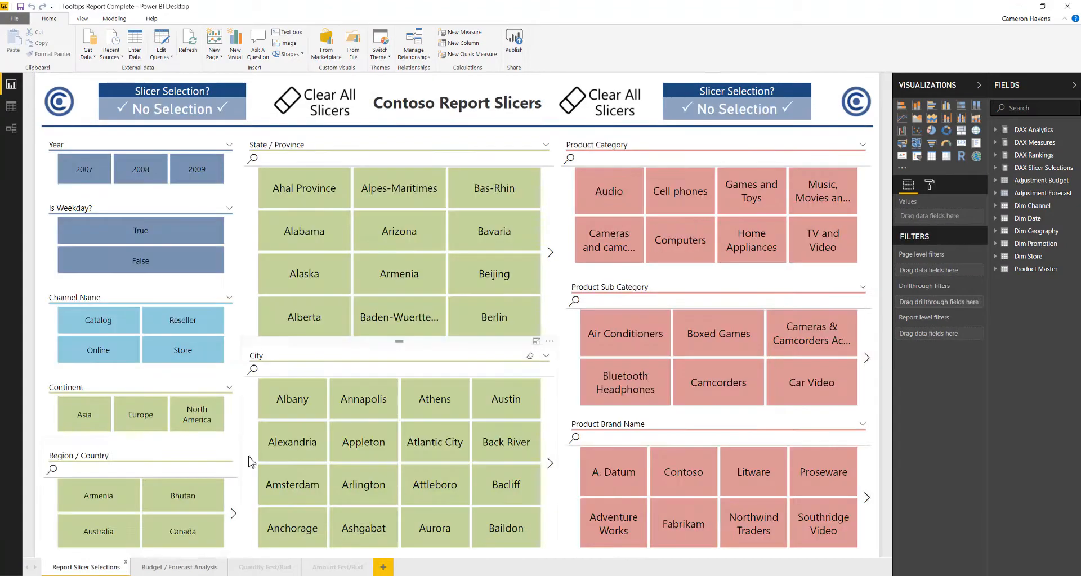
left_click(178, 567)
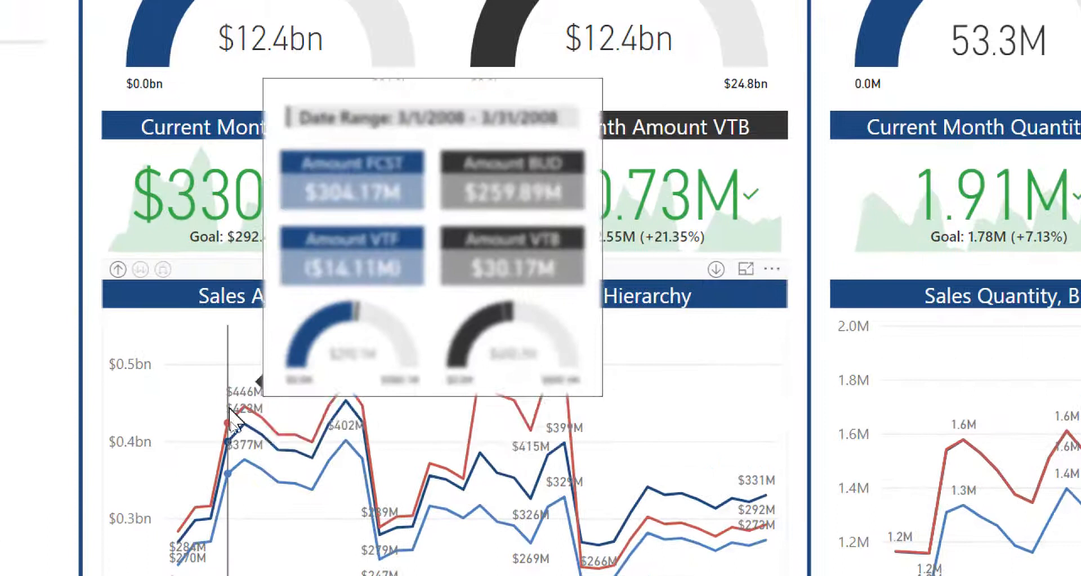
mouse_move(261, 419)
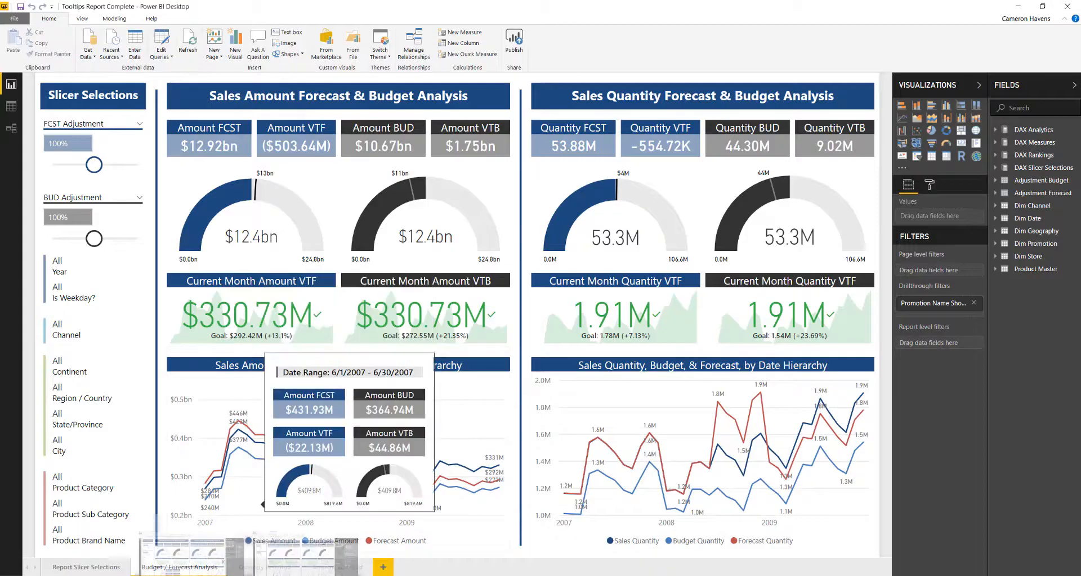
left_click(310, 448)
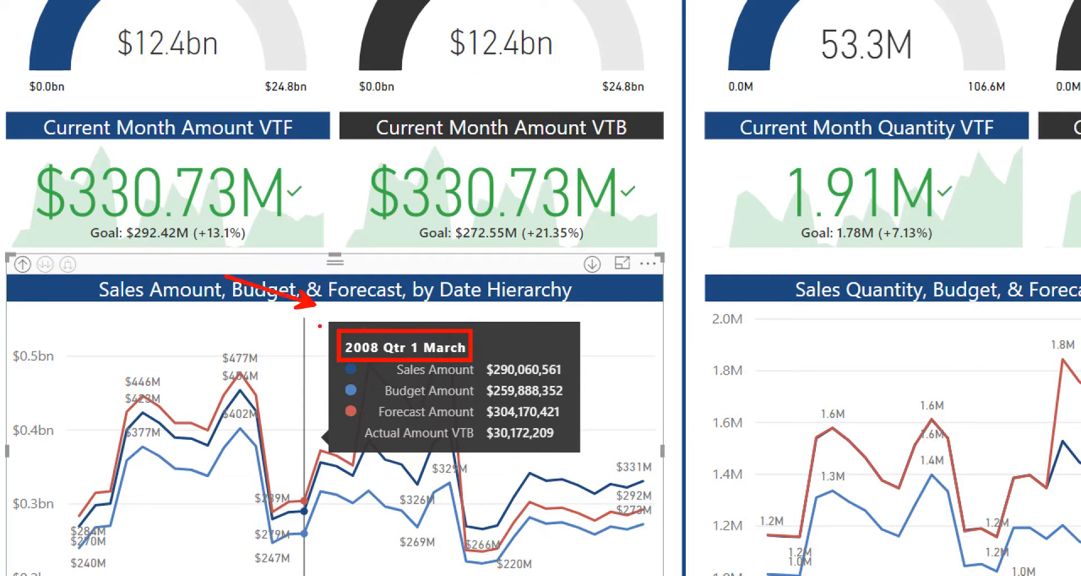
mouse_move(331, 338)
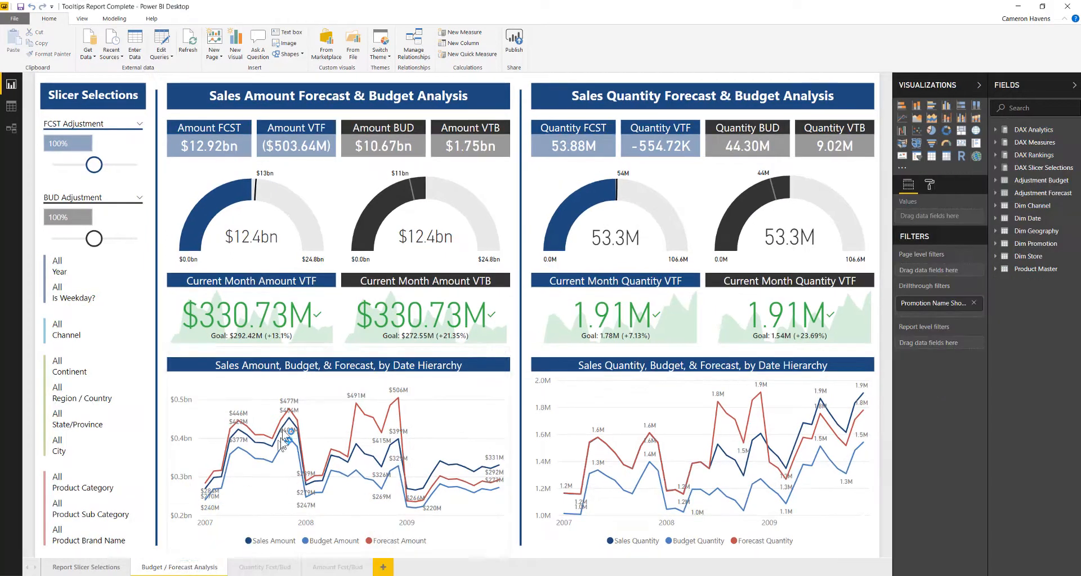
mouse_move(298, 428)
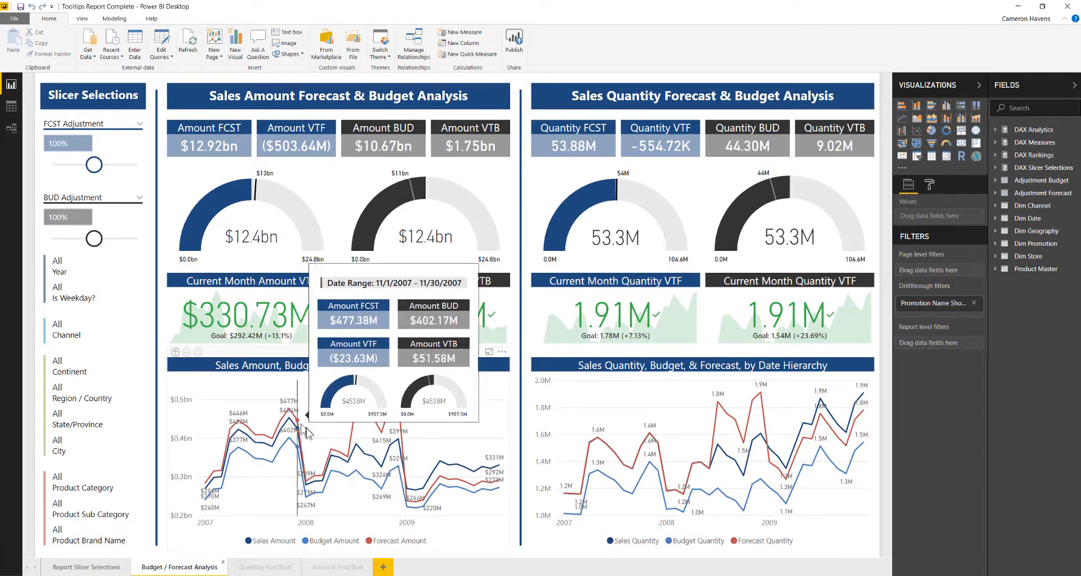
mouse_move(283, 447)
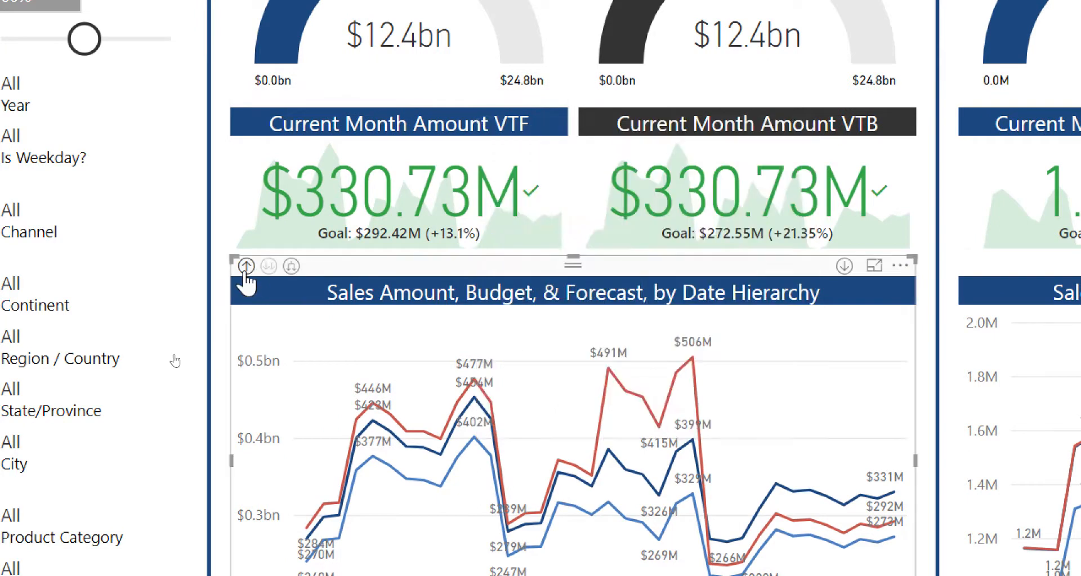
Step: Drill the sales amount chart up twice to Year, then expand back down to months
left_click(246, 267)
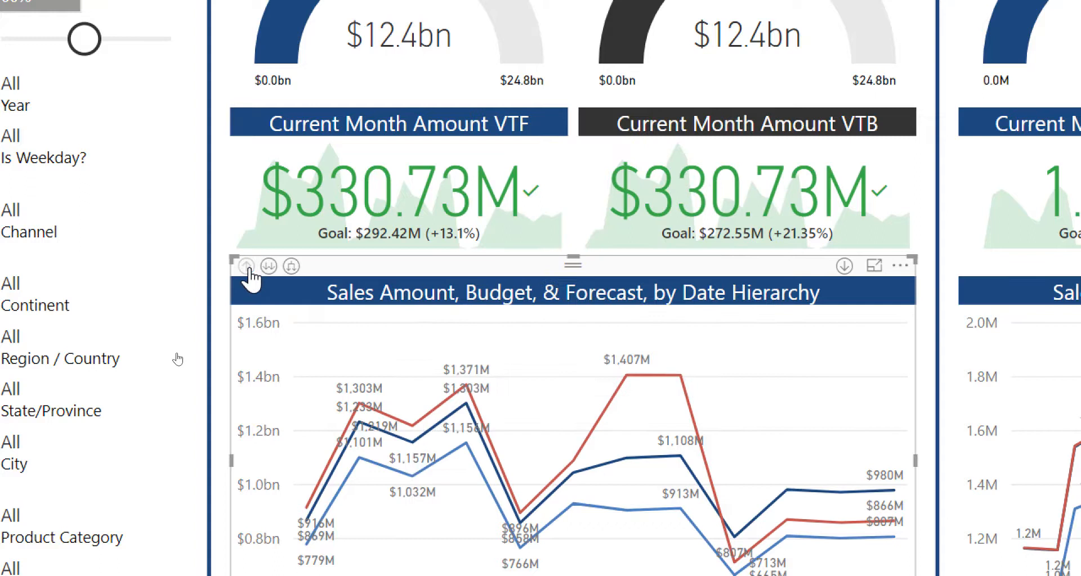
left_click(248, 267)
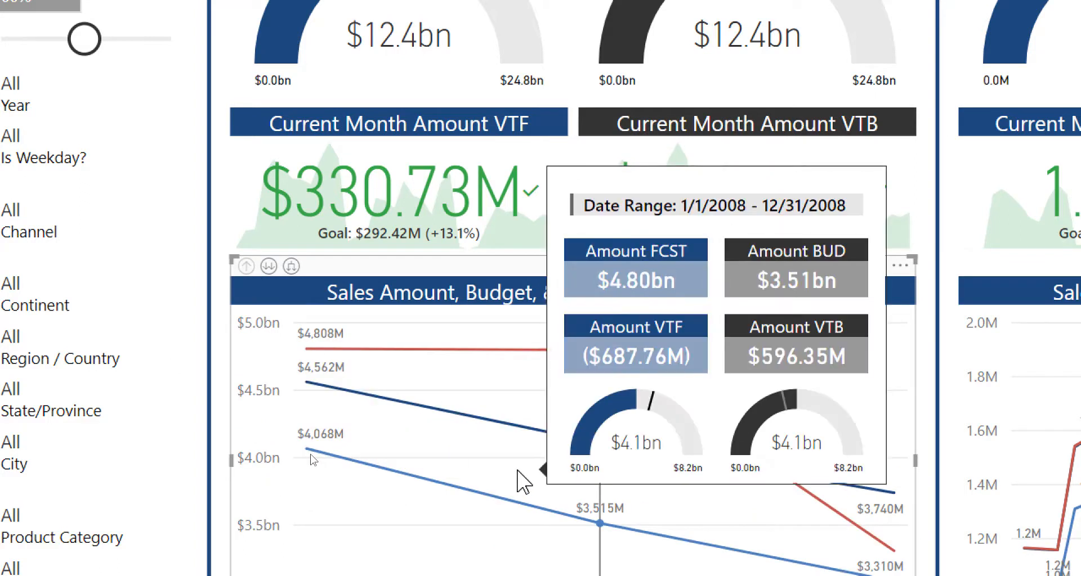
mouse_move(580, 431)
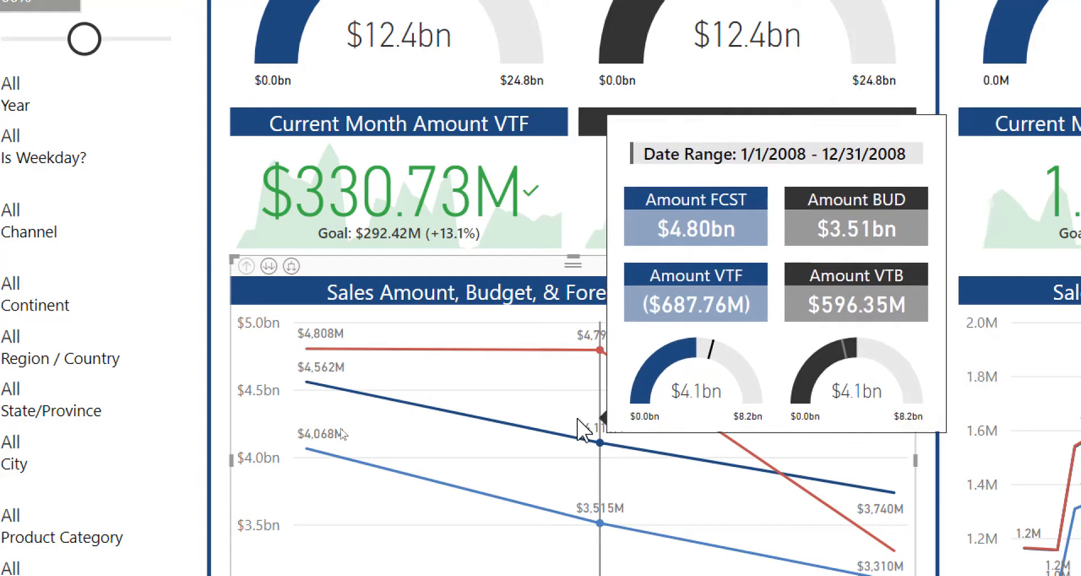
left_click(290, 267)
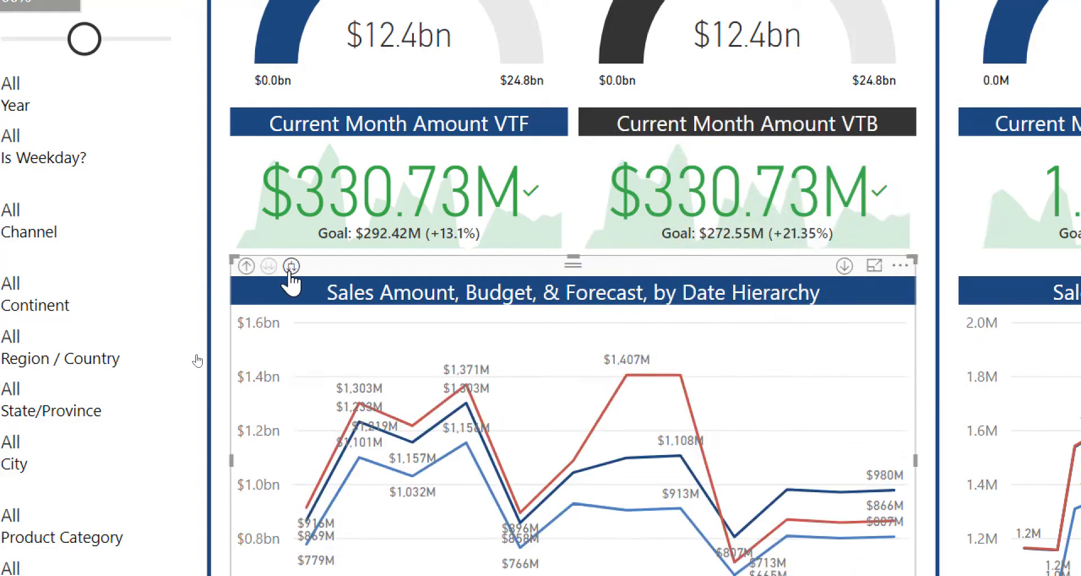
left_click(288, 266)
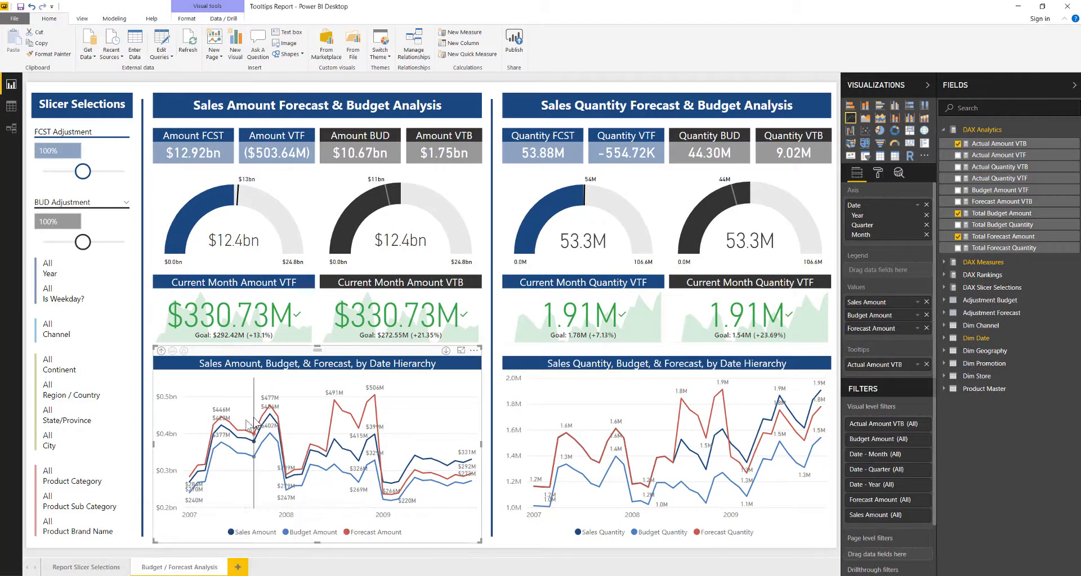
mouse_move(289, 432)
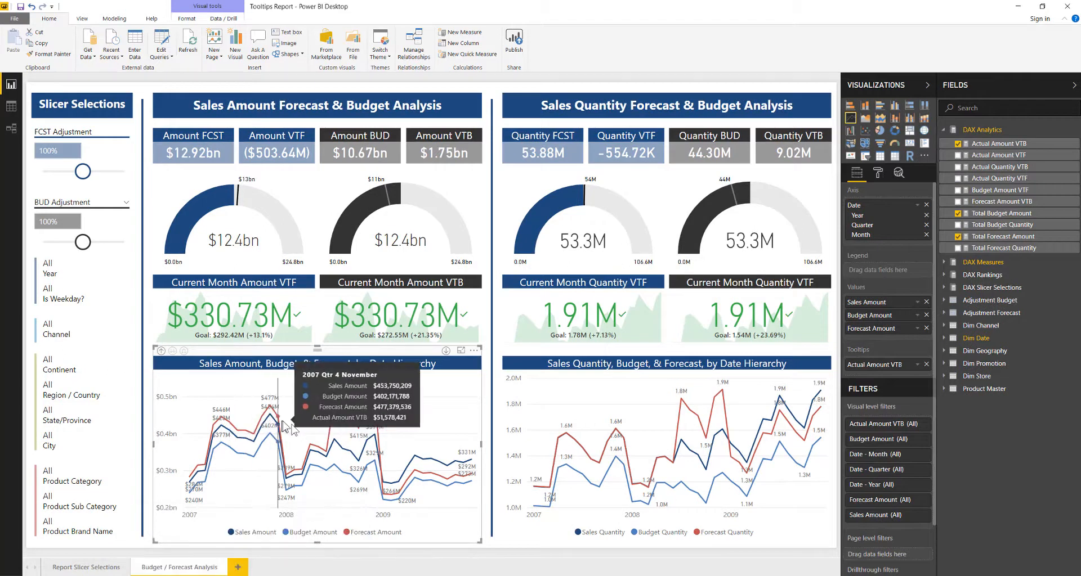
mouse_move(343, 425)
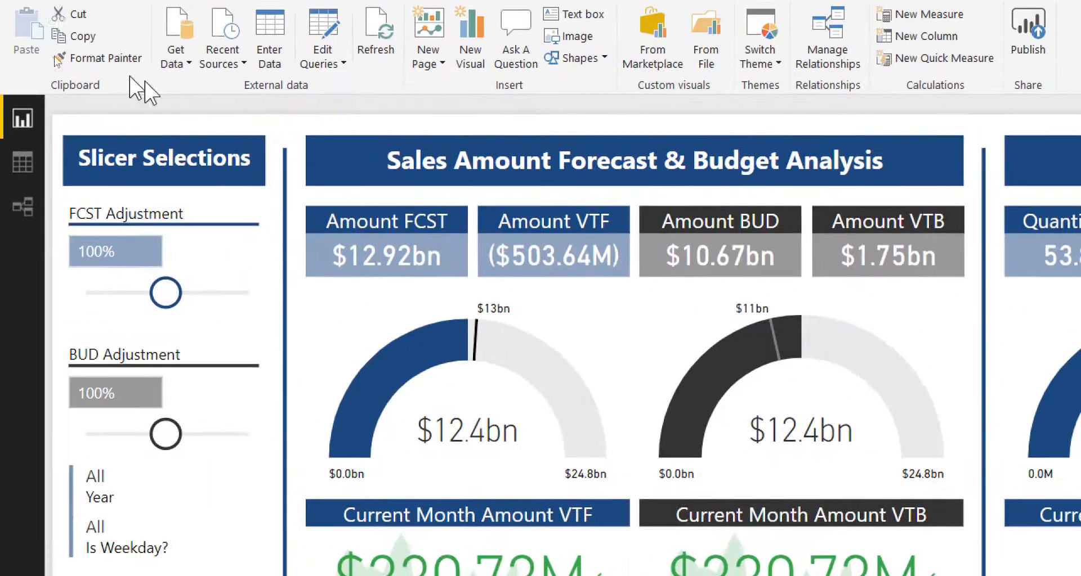
Step: Enable the Report page tooltips preview feature and acknowledge the restart notice
left_click(28, 36)
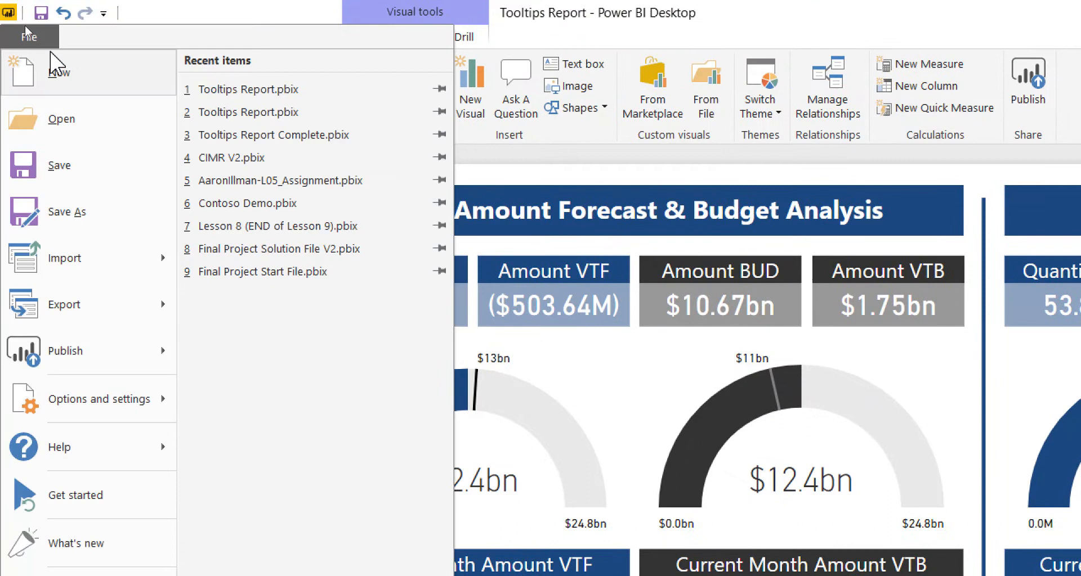
left_click(100, 399)
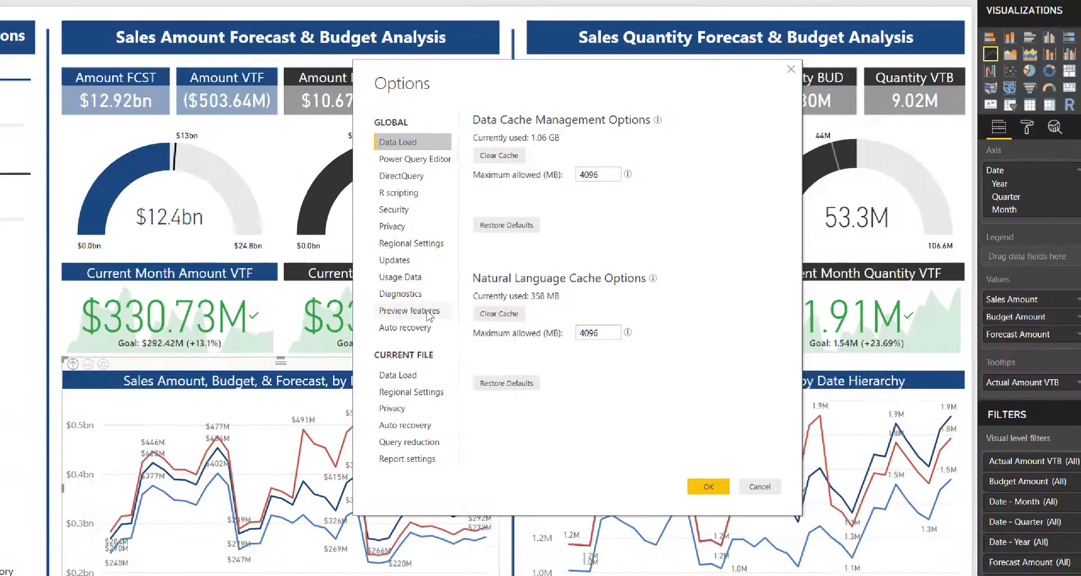
left_click(408, 311)
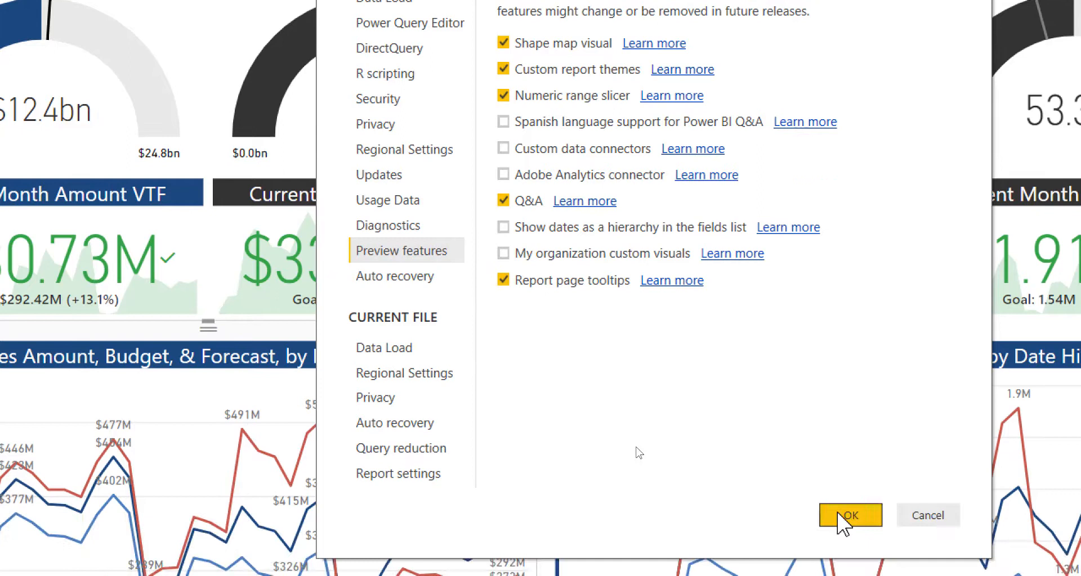
left_click(850, 515)
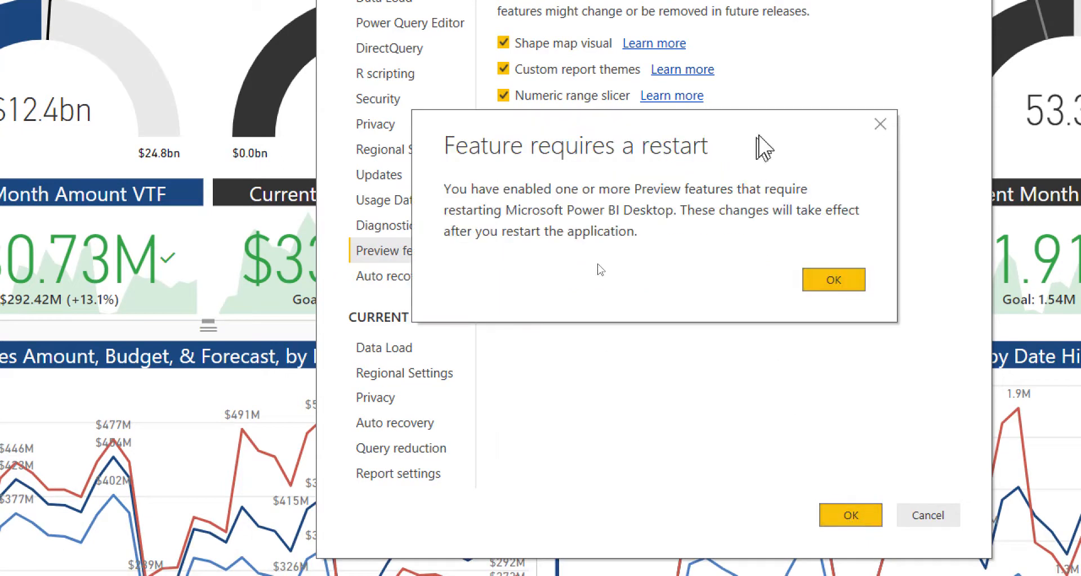
left_click(832, 279)
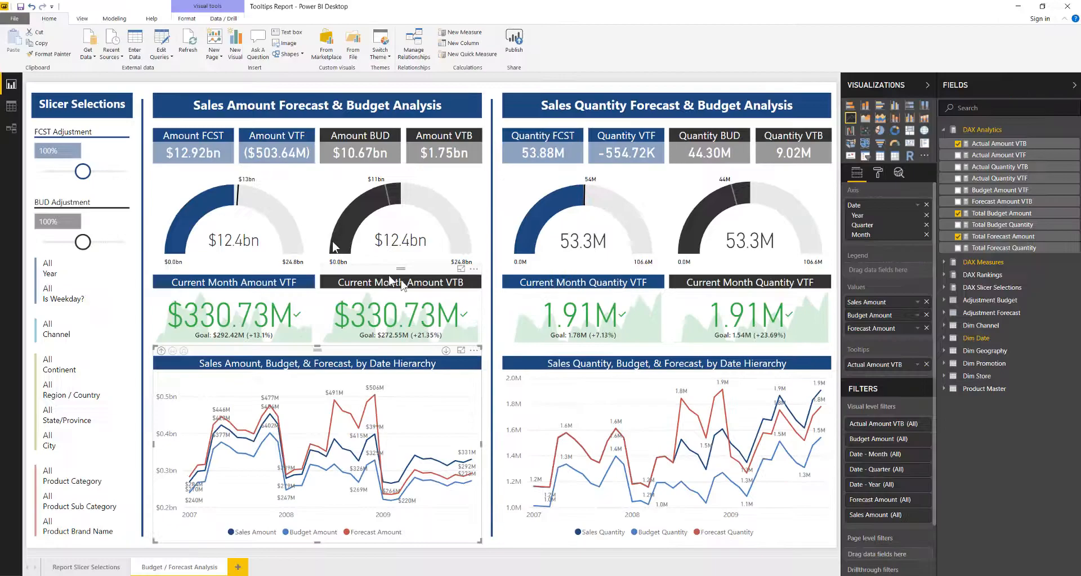
Step: Save the report as Tooltips Report and close Power BI Desktop to restart
left_click(15, 19)
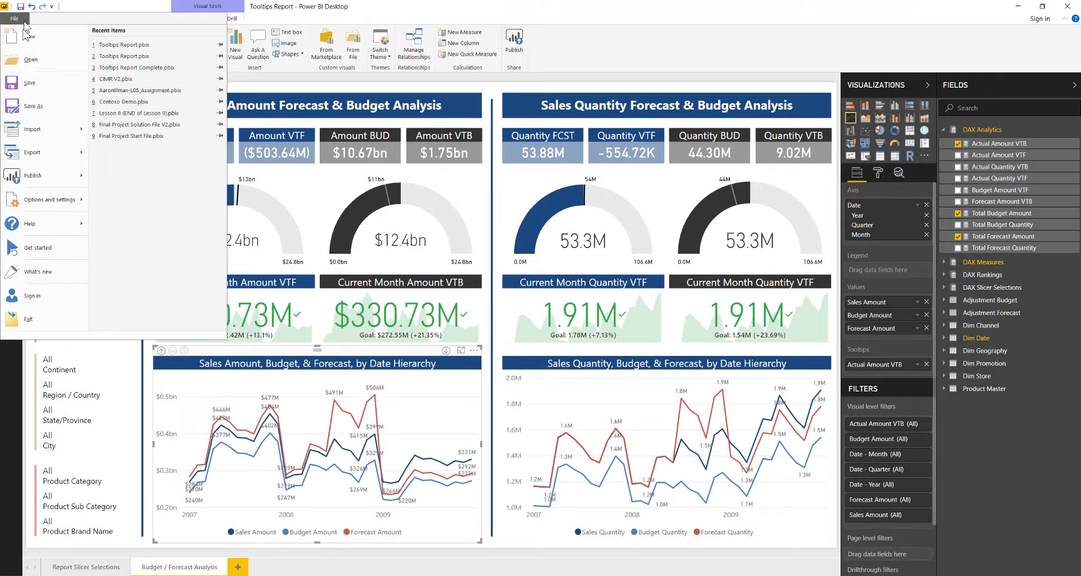
left_click(34, 106)
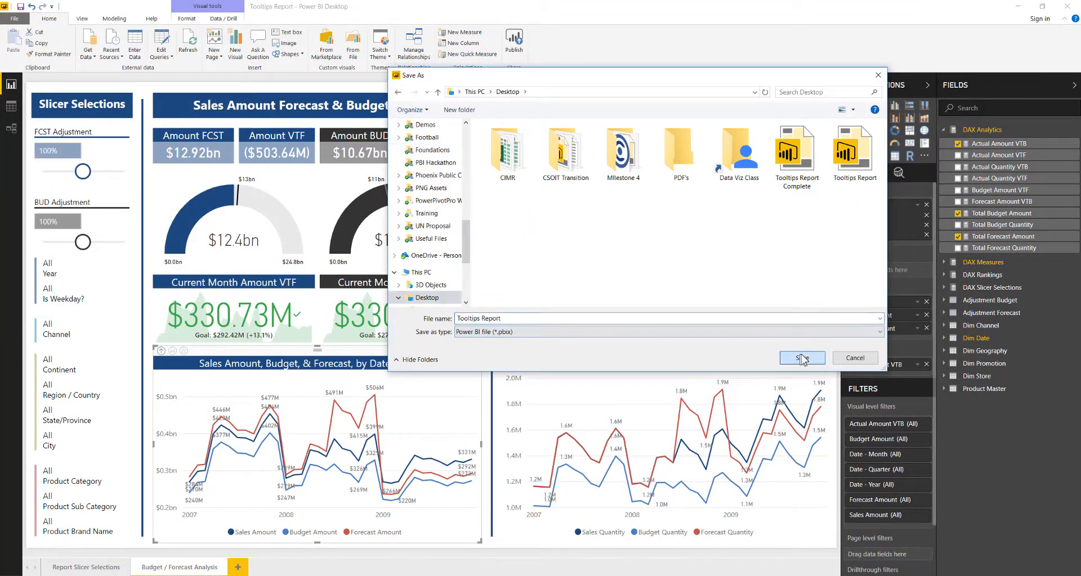
left_click(800, 358)
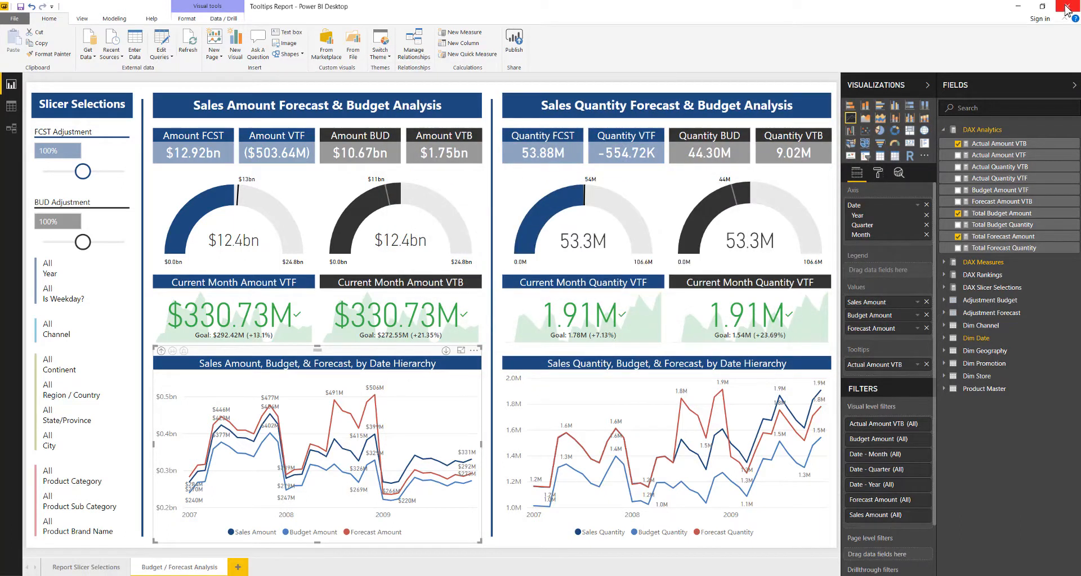
left_click(13, 19)
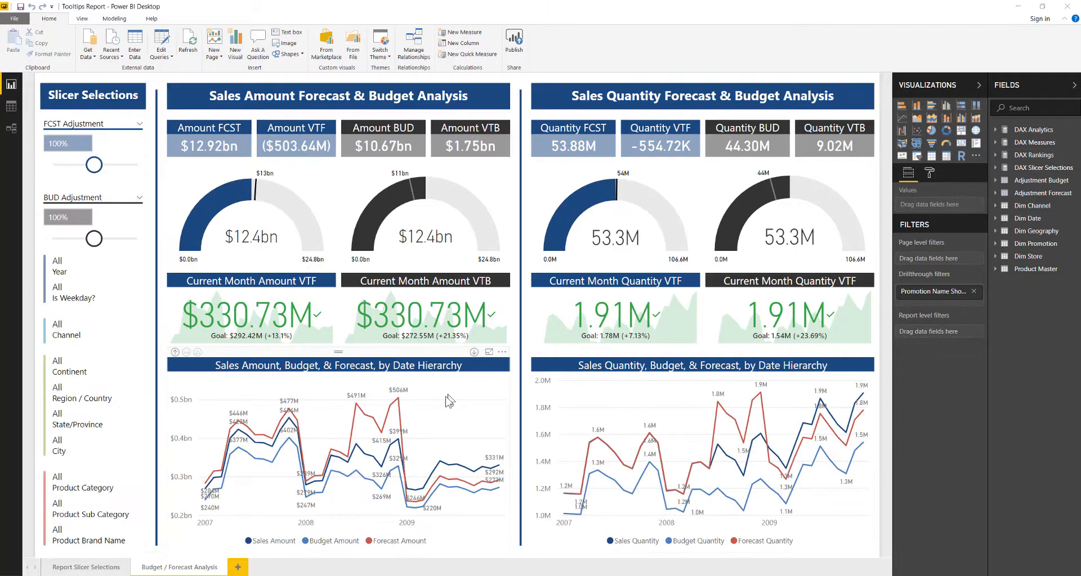
mouse_move(331, 445)
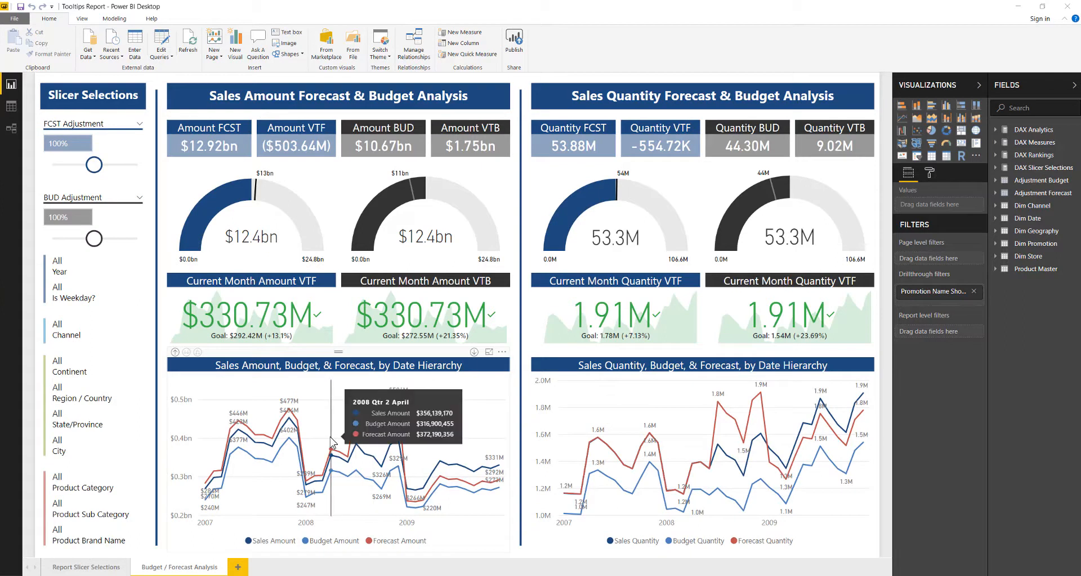
mouse_move(338, 439)
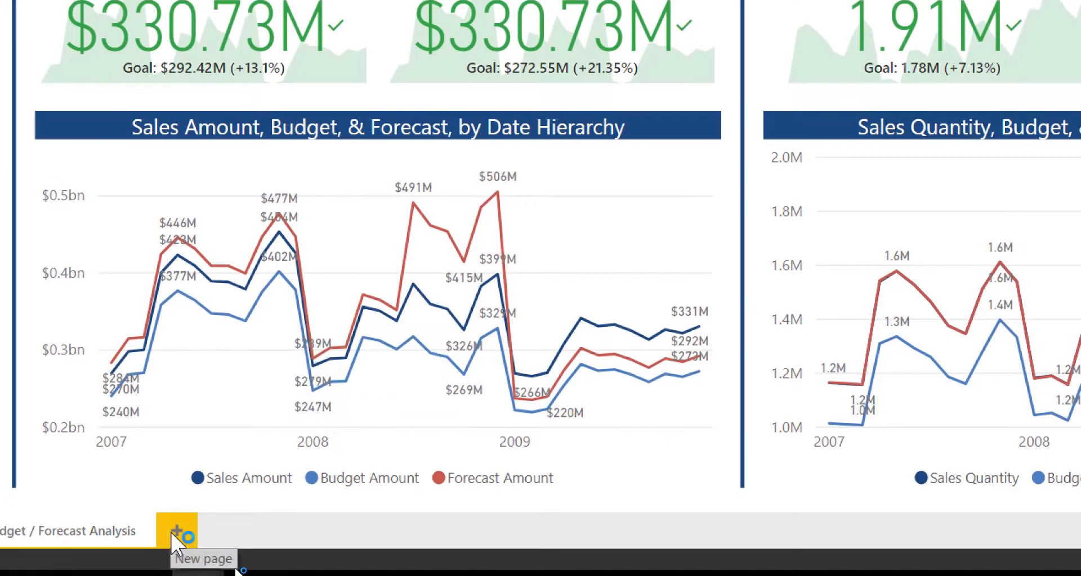
Step: Add a blank Page 1 using the + New page tab
left_click(175, 531)
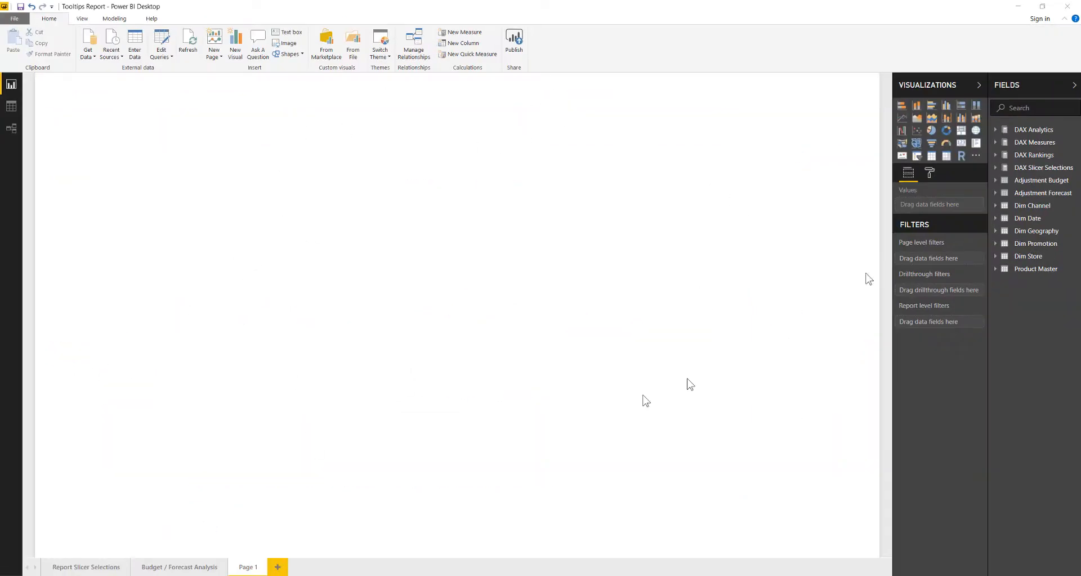
mouse_move(274, 168)
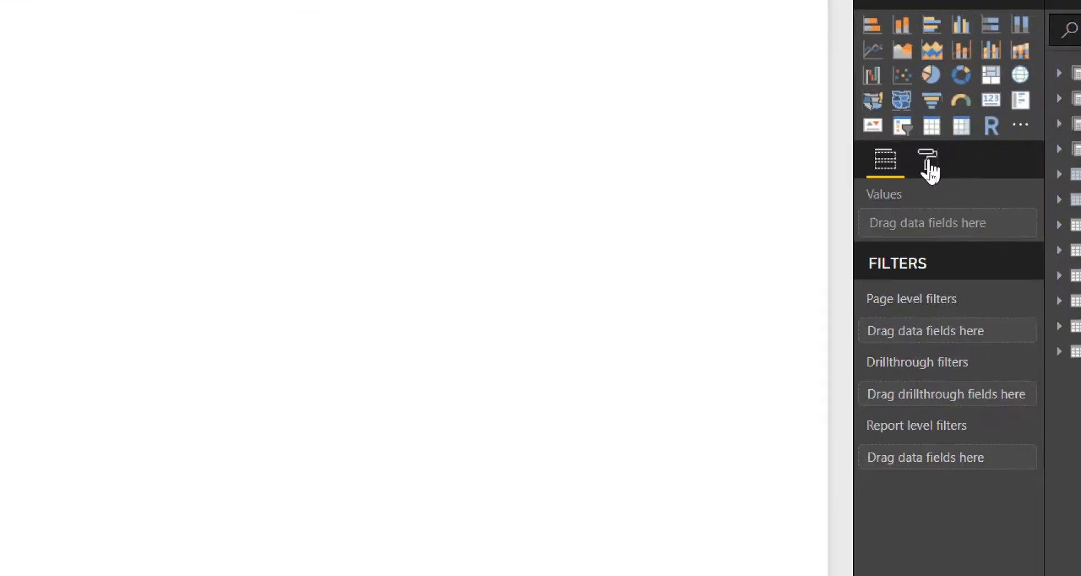
Step: Set Page 1's page size type to Tooltip and switch Page Information Tooltip on
left_click(928, 161)
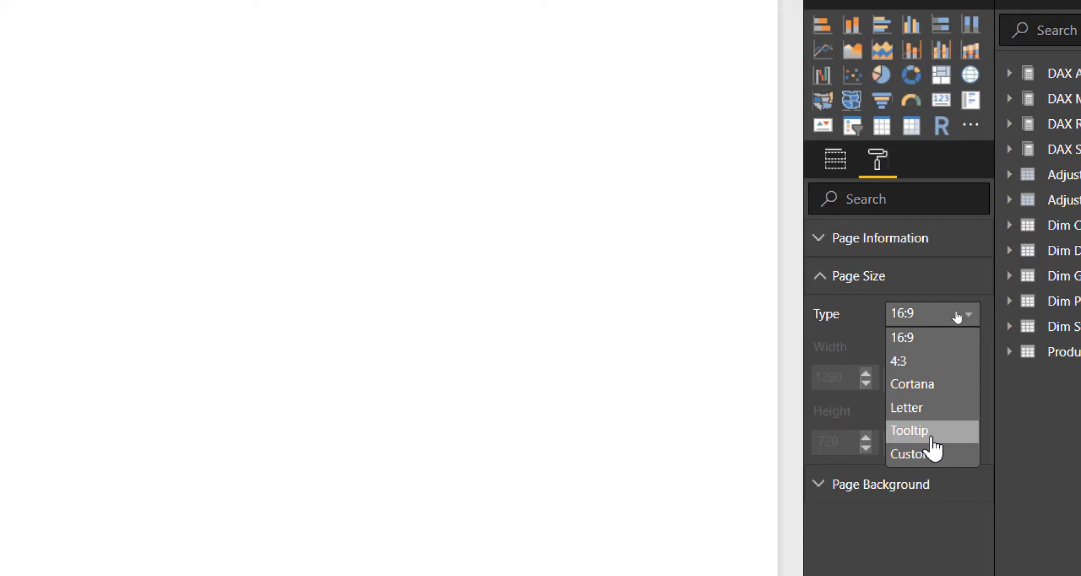
left_click(908, 430)
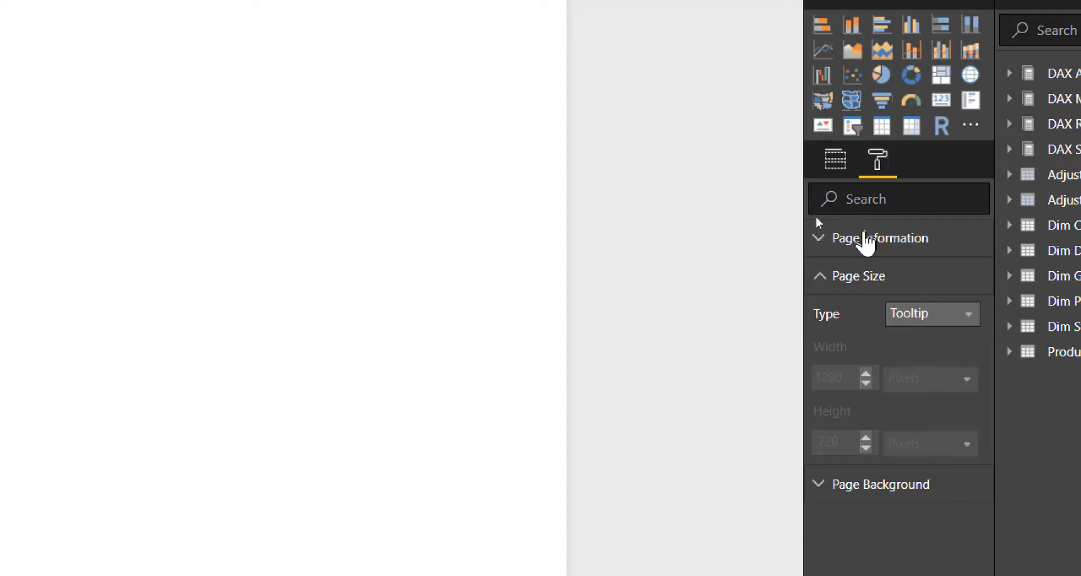
mouse_move(933, 328)
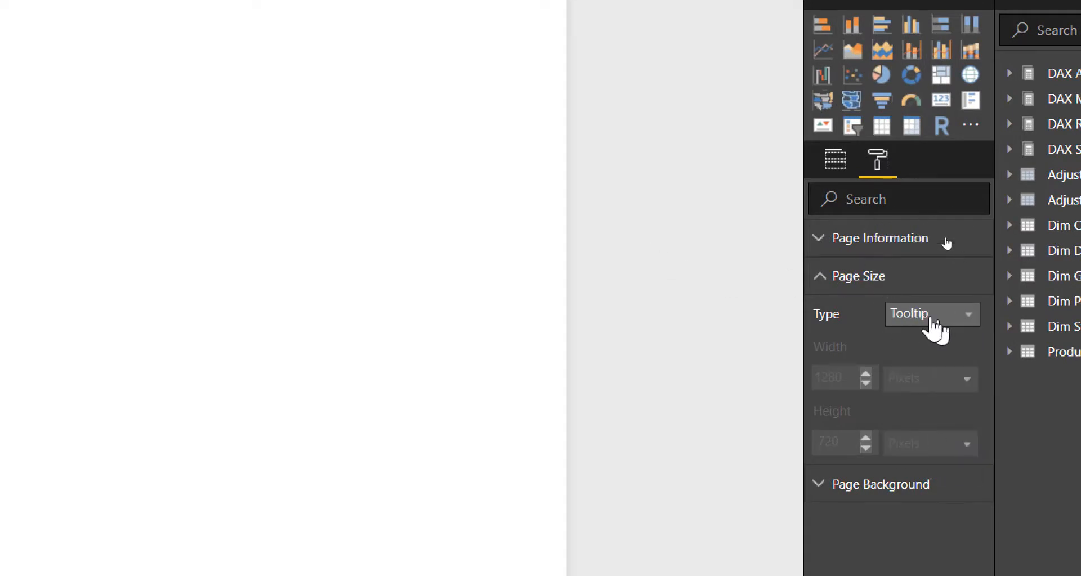
left_click(878, 238)
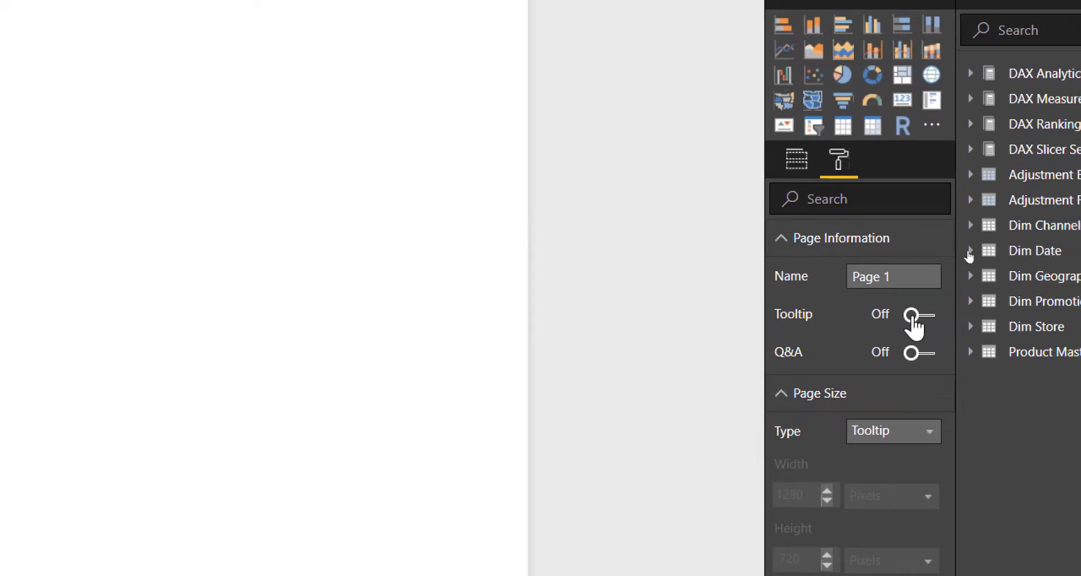
left_click(916, 315)
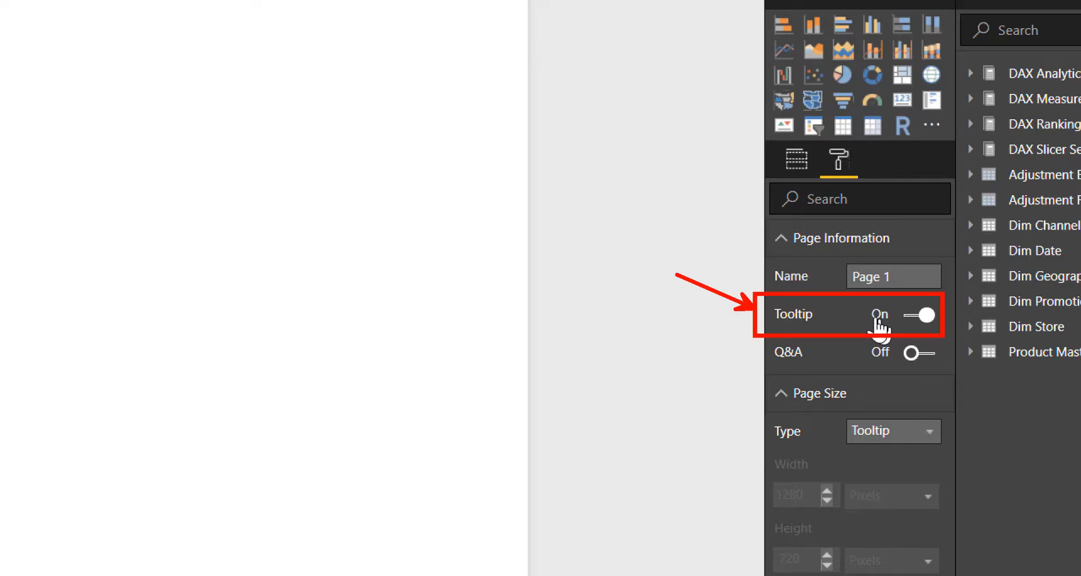
mouse_move(810, 335)
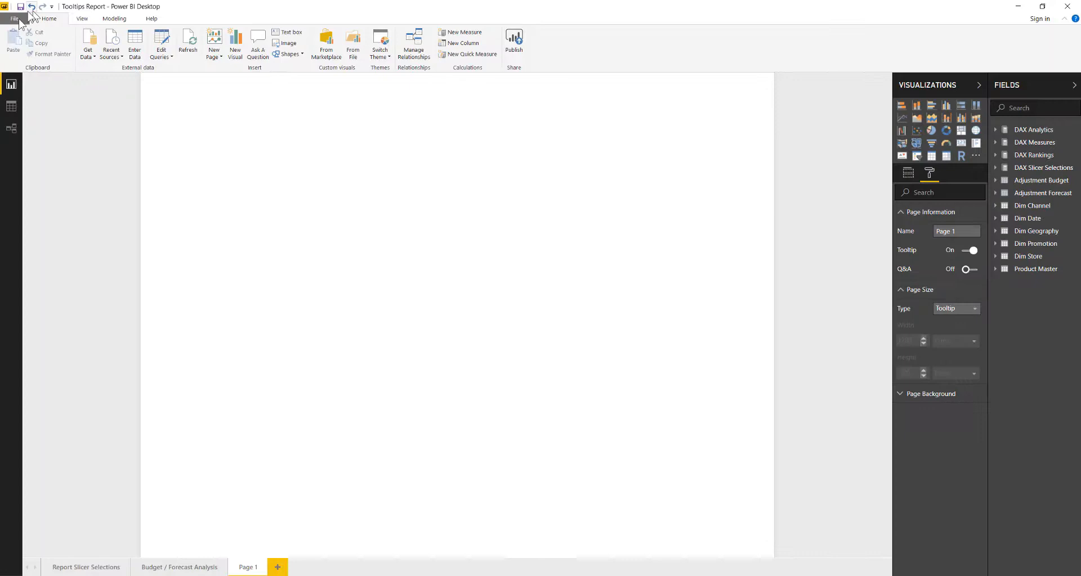
Step: Display Page 1 at Actual Size, then return to Budget / Forecast Analysis
left_click(82, 18)
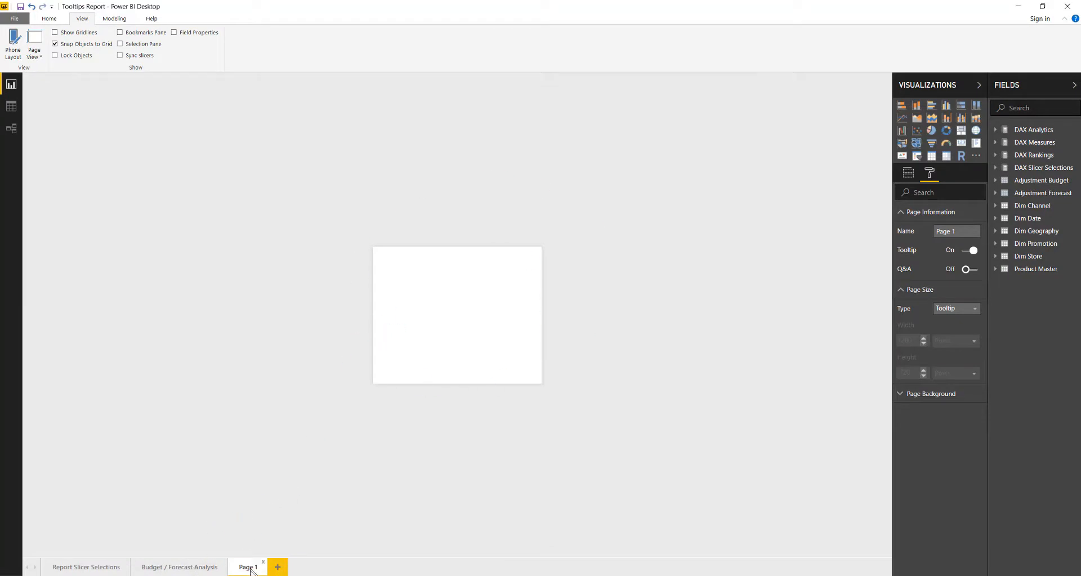
left_click(178, 567)
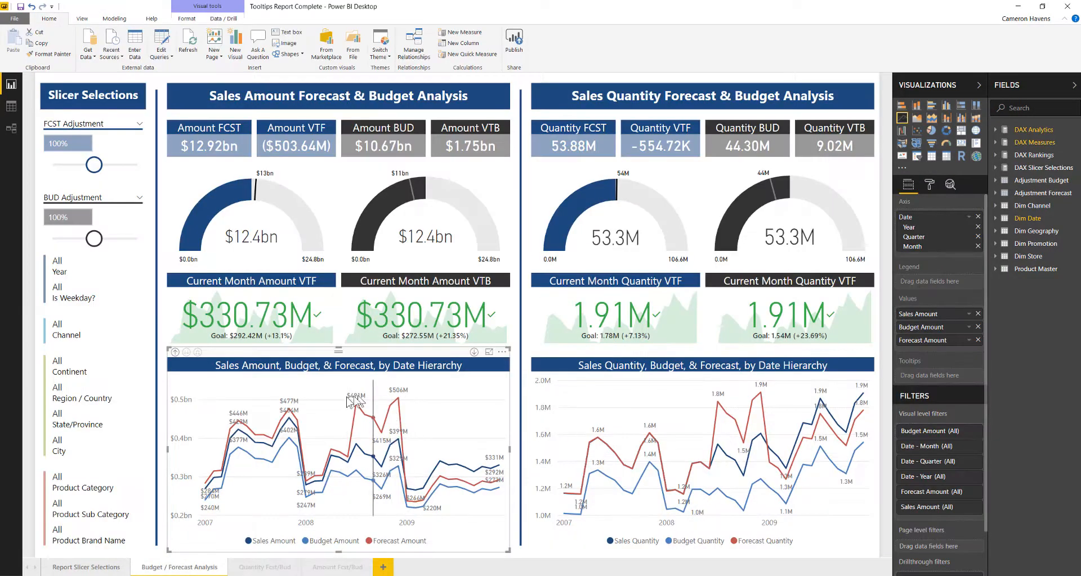
mouse_move(358, 396)
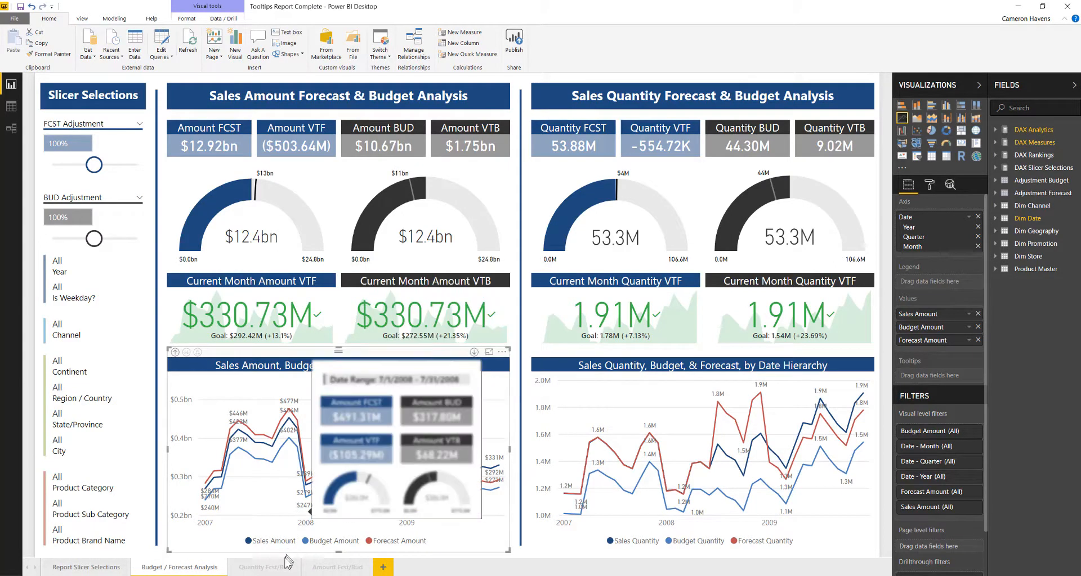
Step: Inspect the Quantity Fcst/Bud page's Custom 320×280 page size, then return to Page 1
left_click(265, 567)
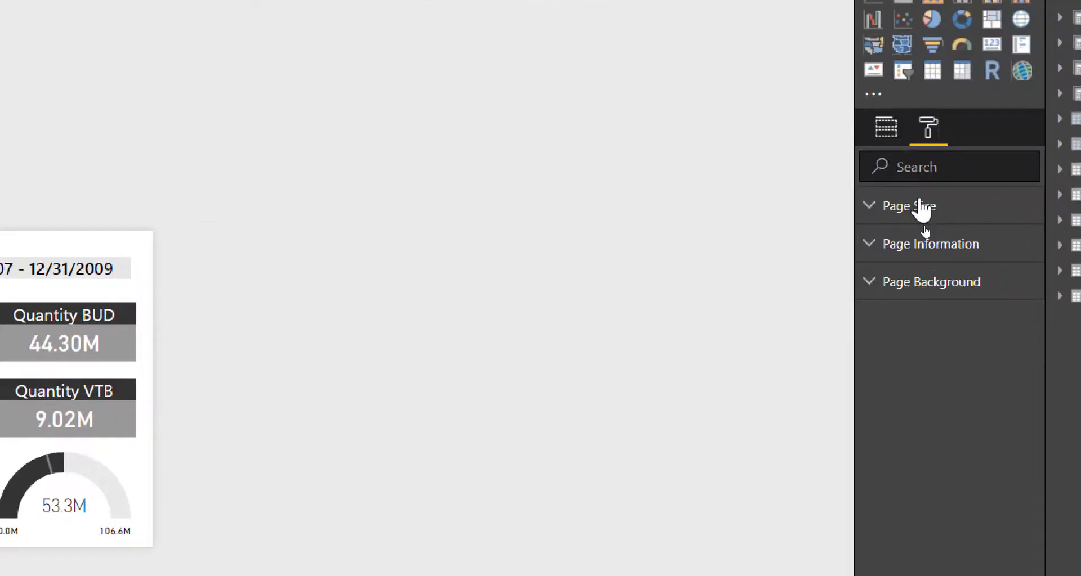
left_click(908, 206)
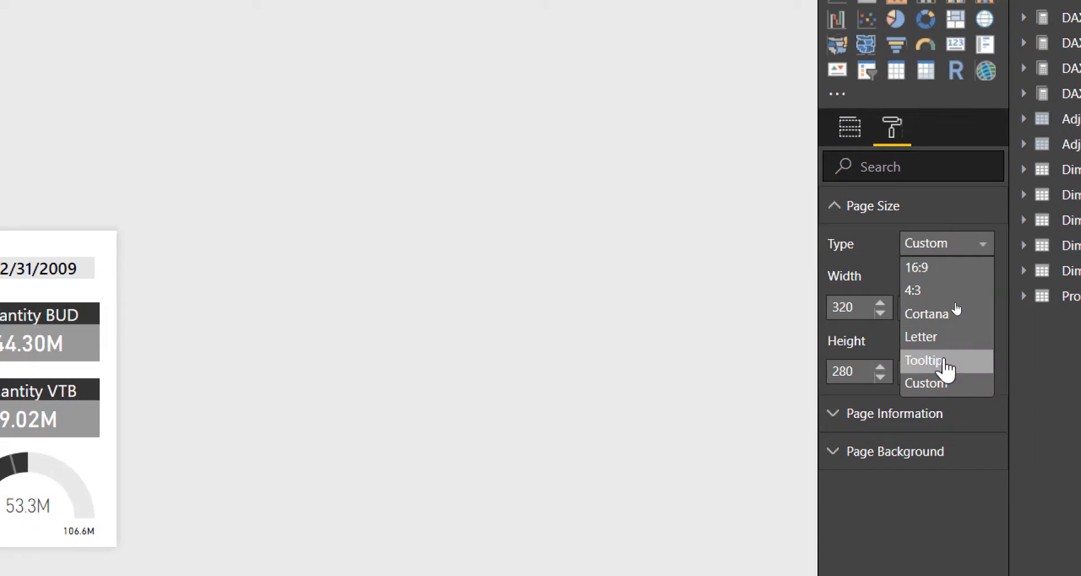
left_click(924, 383)
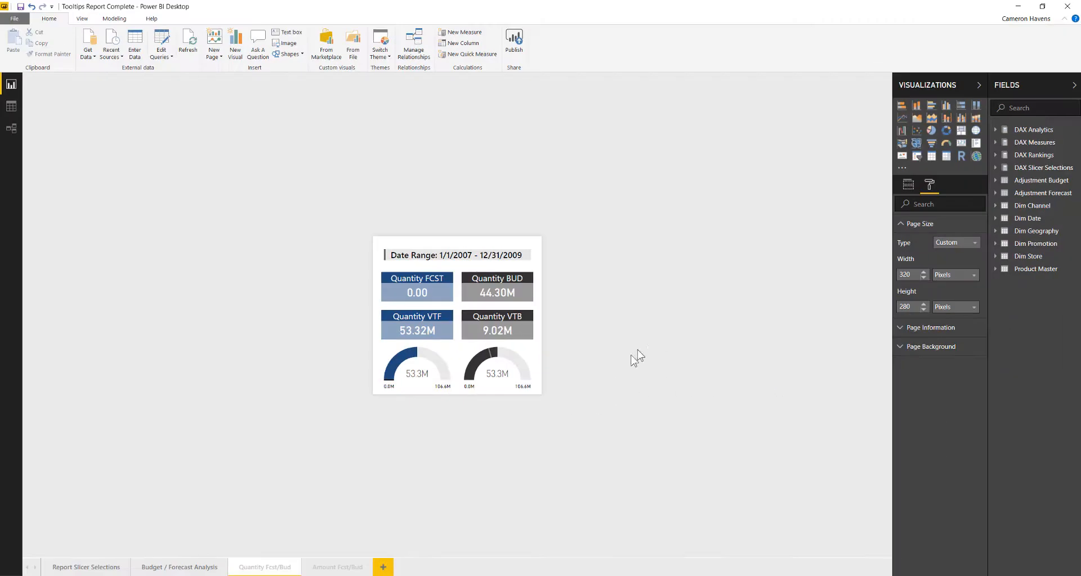
left_click(383, 568)
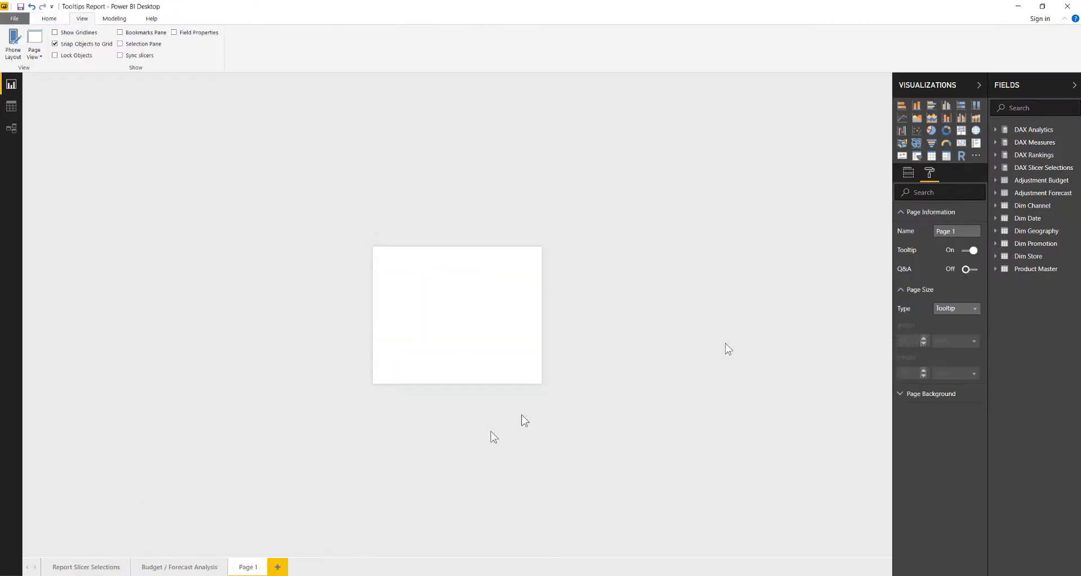
Step: Change Page 1's page size from 1280 wide to a custom 320 × 280 pixels
left_click(956, 309)
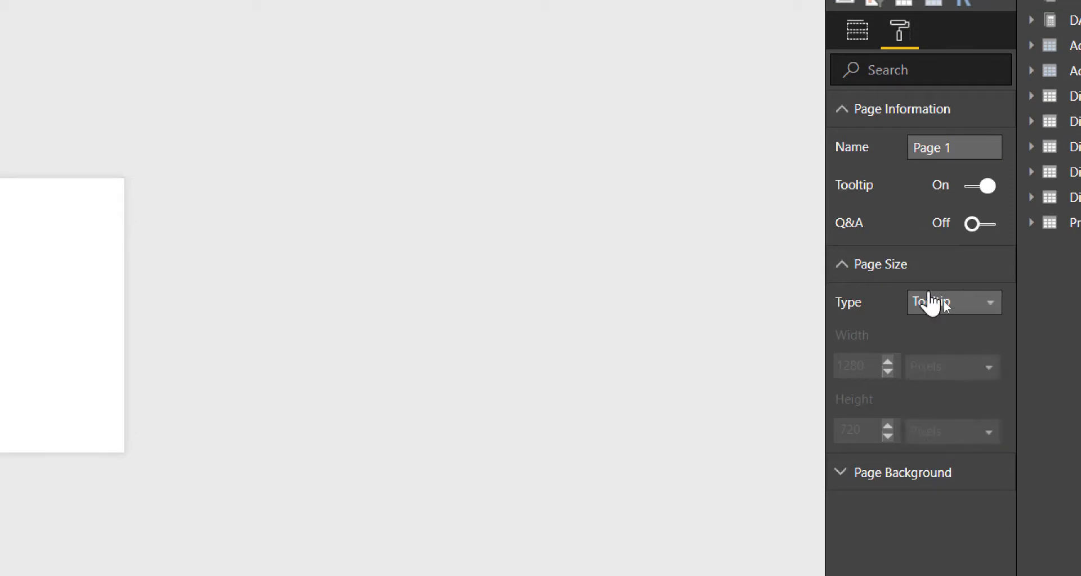
left_click(953, 302)
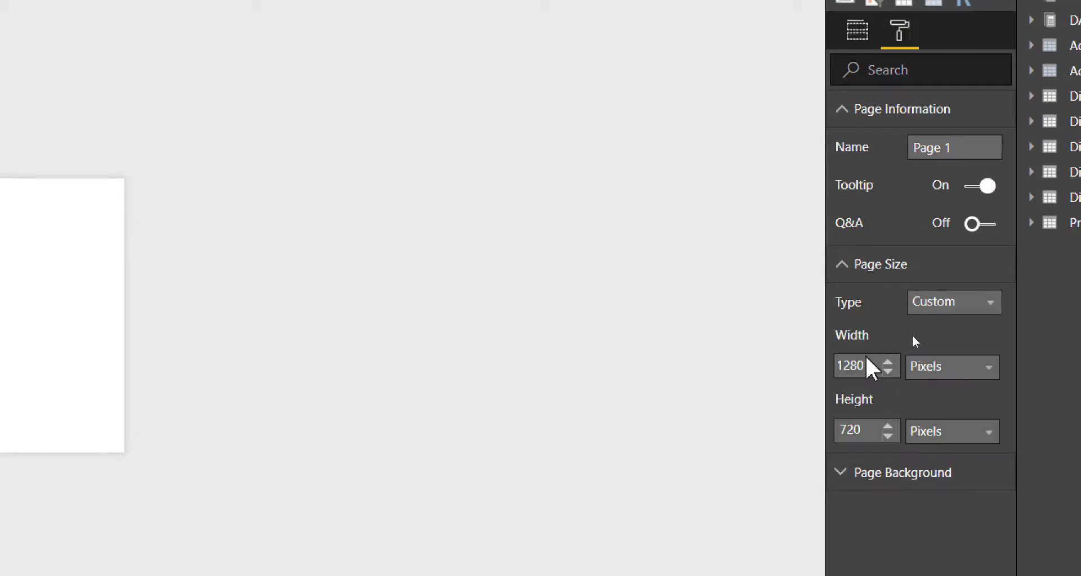
triple_click(854, 366)
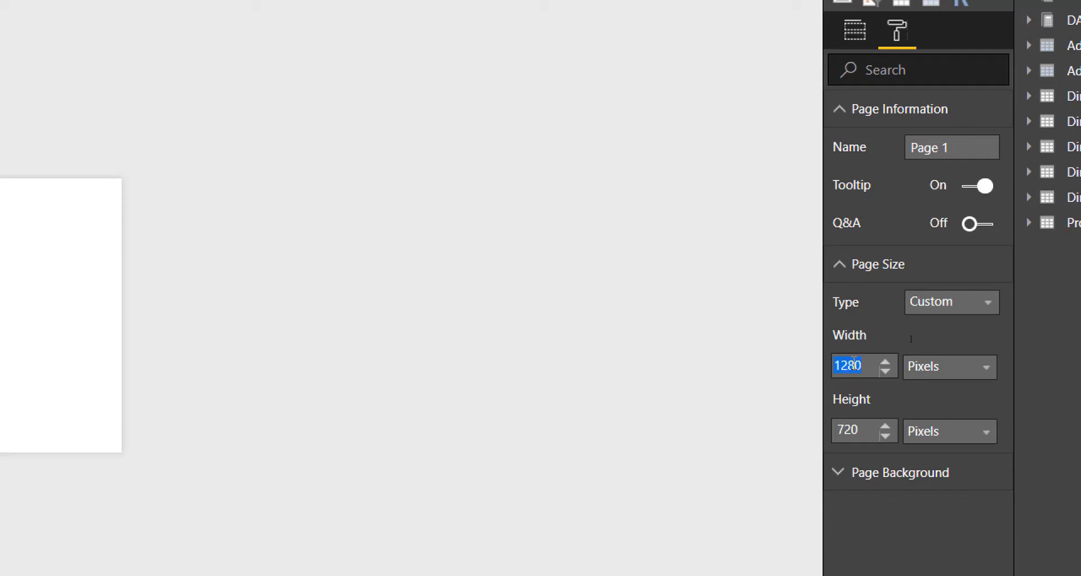
type("320")
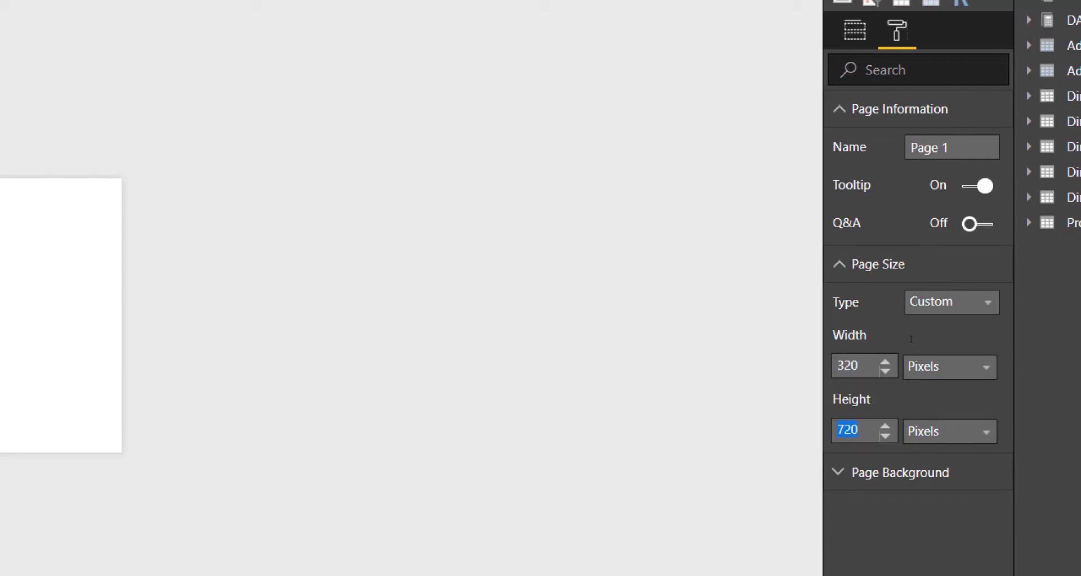
type("280")
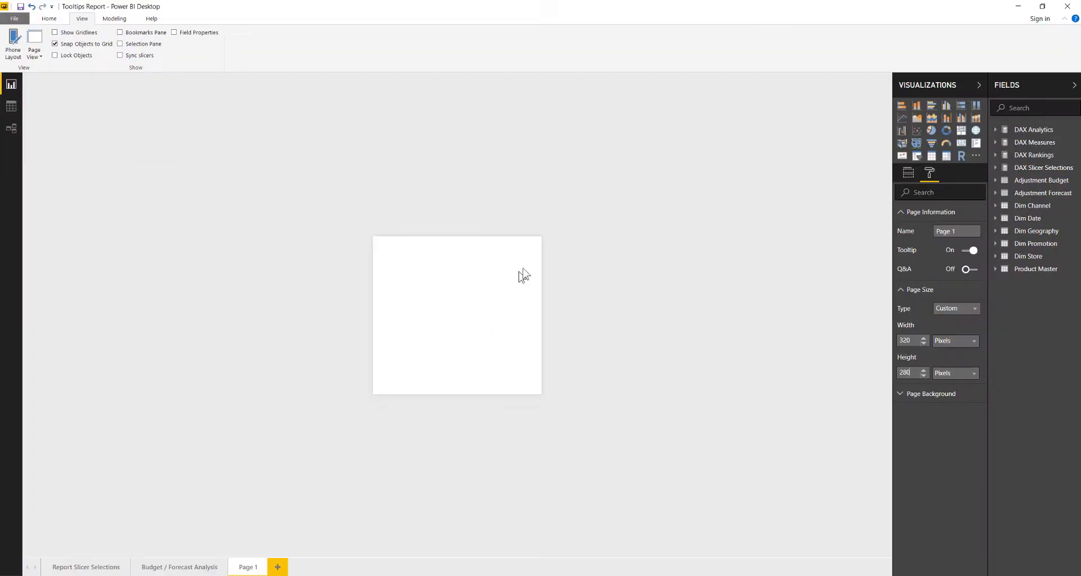
mouse_move(179, 567)
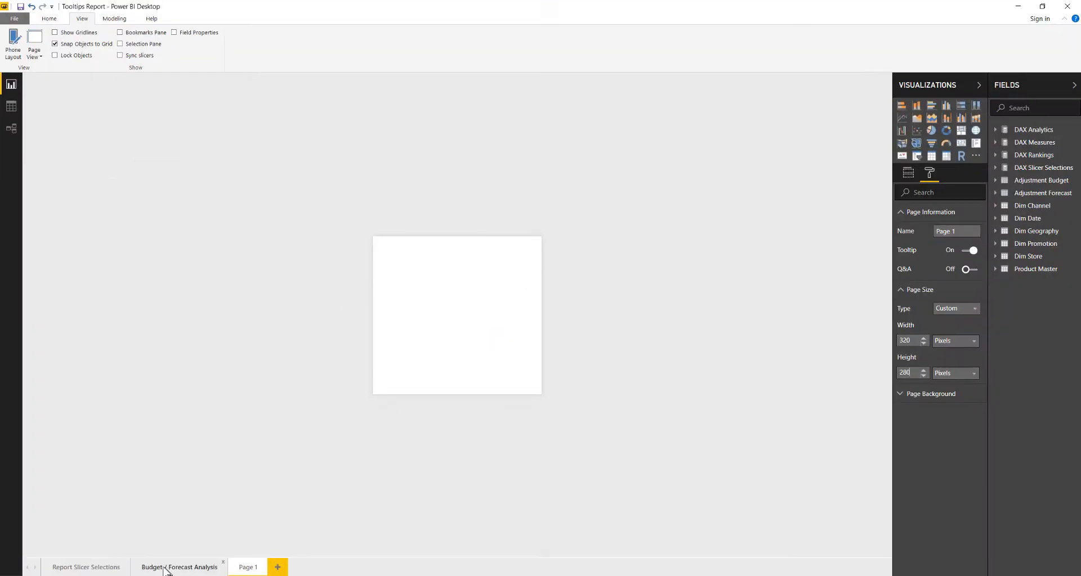
mouse_move(117, 531)
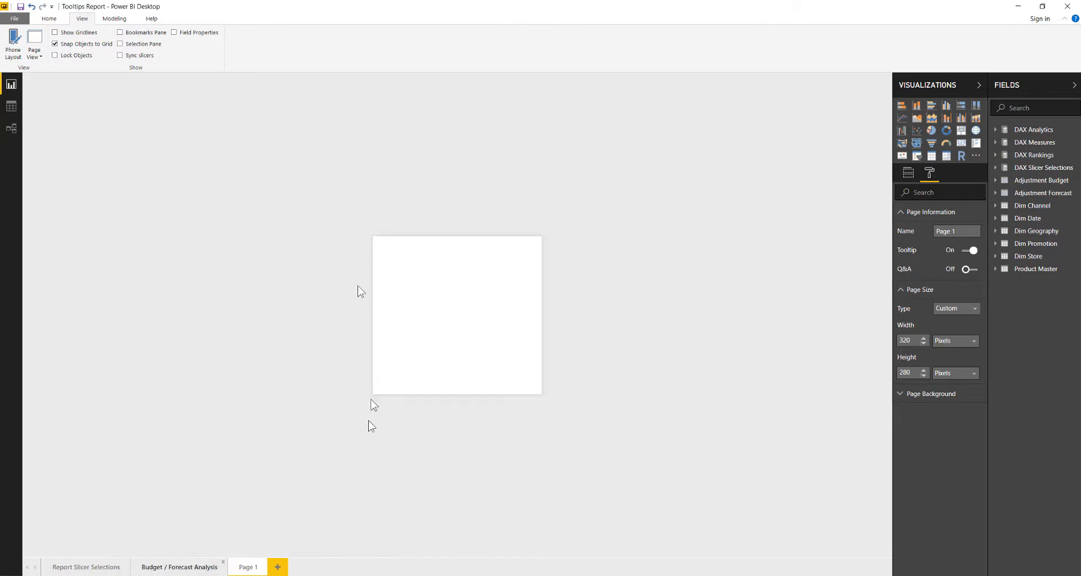
Step: Copy the Amount cards from the Budget / Forecast Analysis page and return to Page 1
left_click(178, 567)
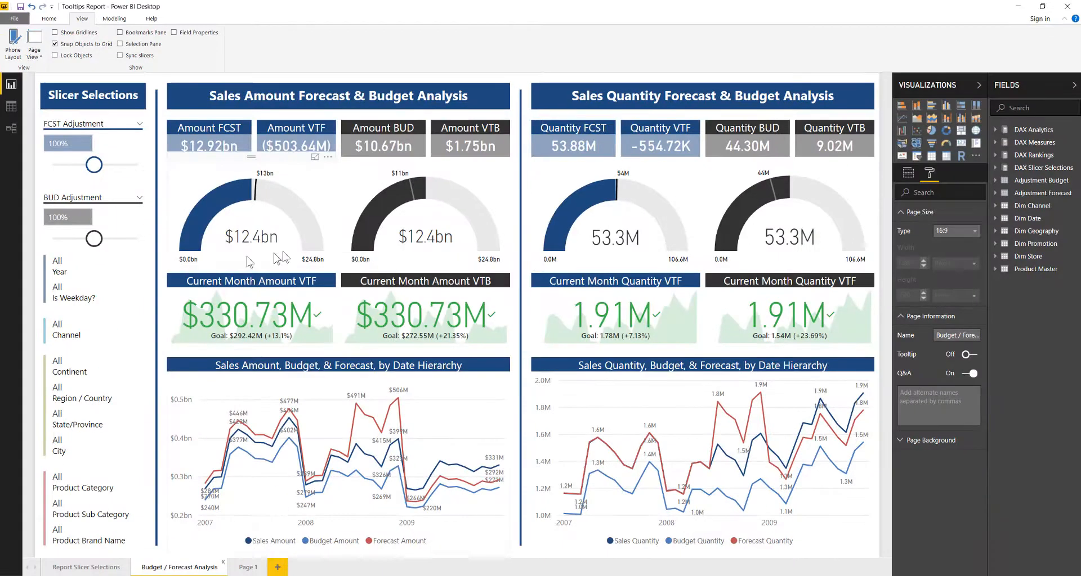
mouse_move(393, 436)
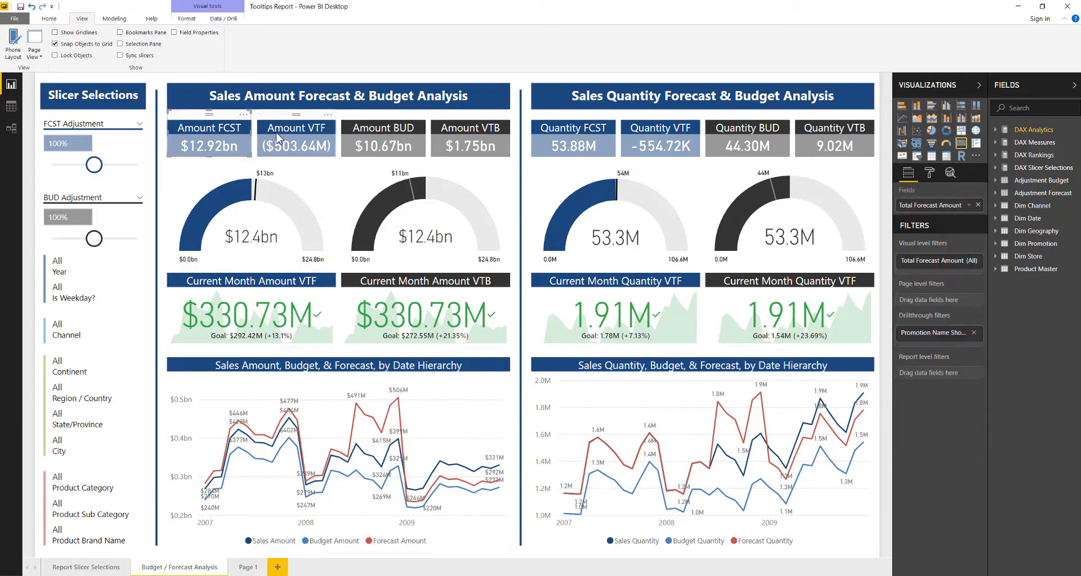
left_click(209, 145)
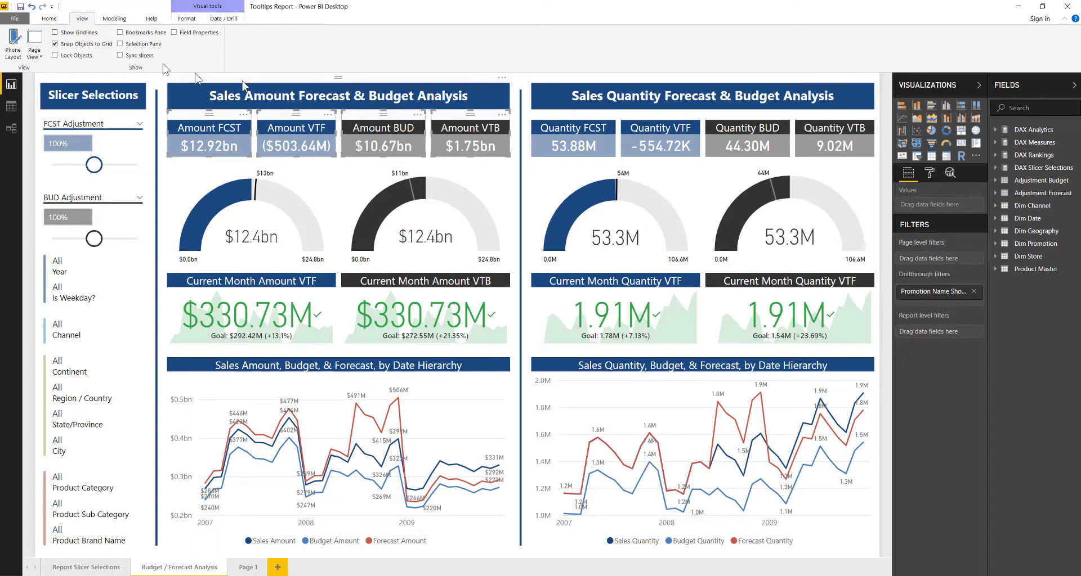
left_click(49, 18)
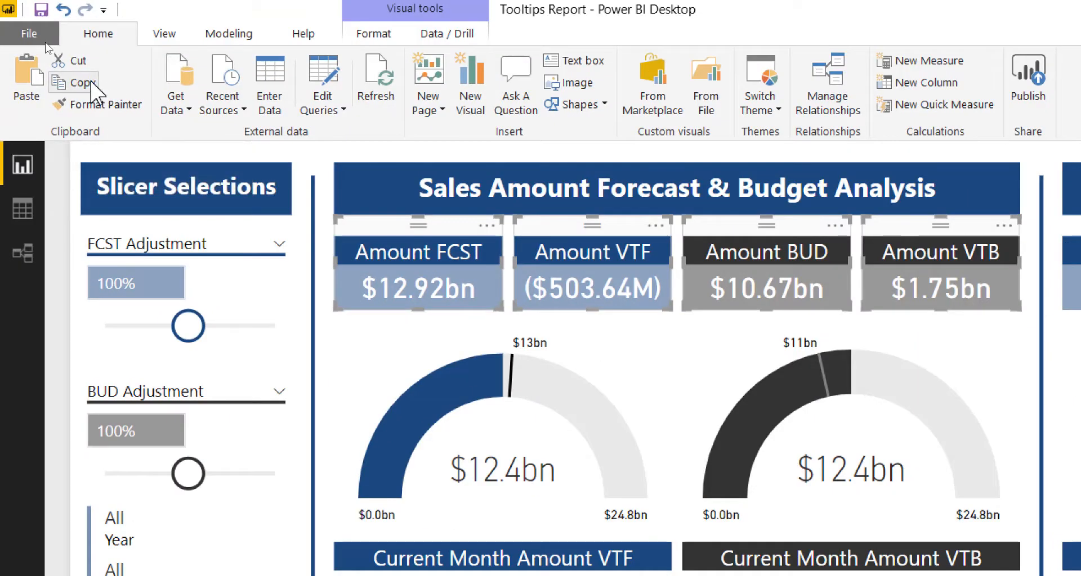
left_click(276, 566)
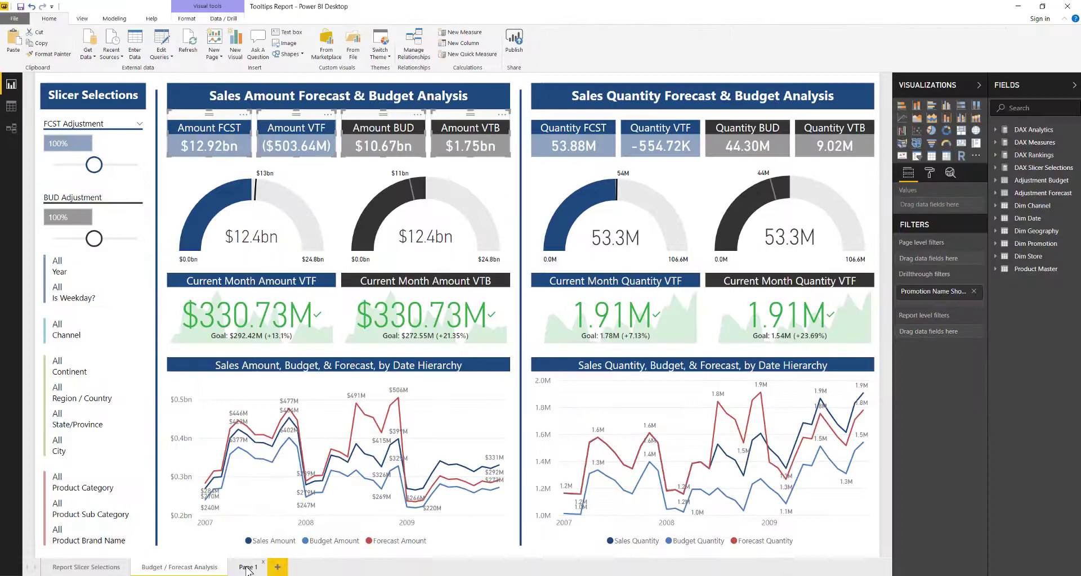
left_click(248, 566)
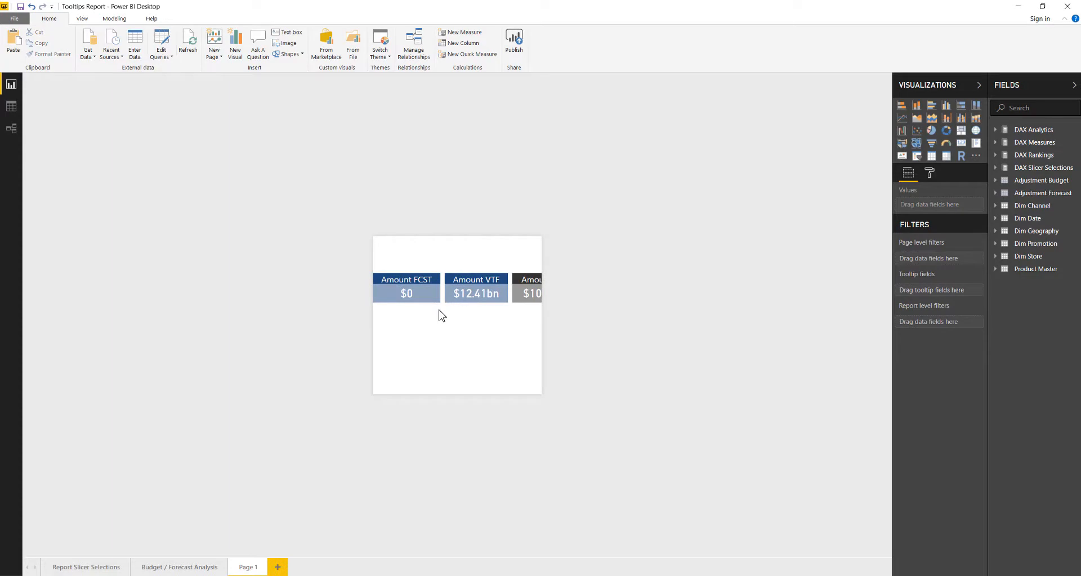
mouse_move(476, 280)
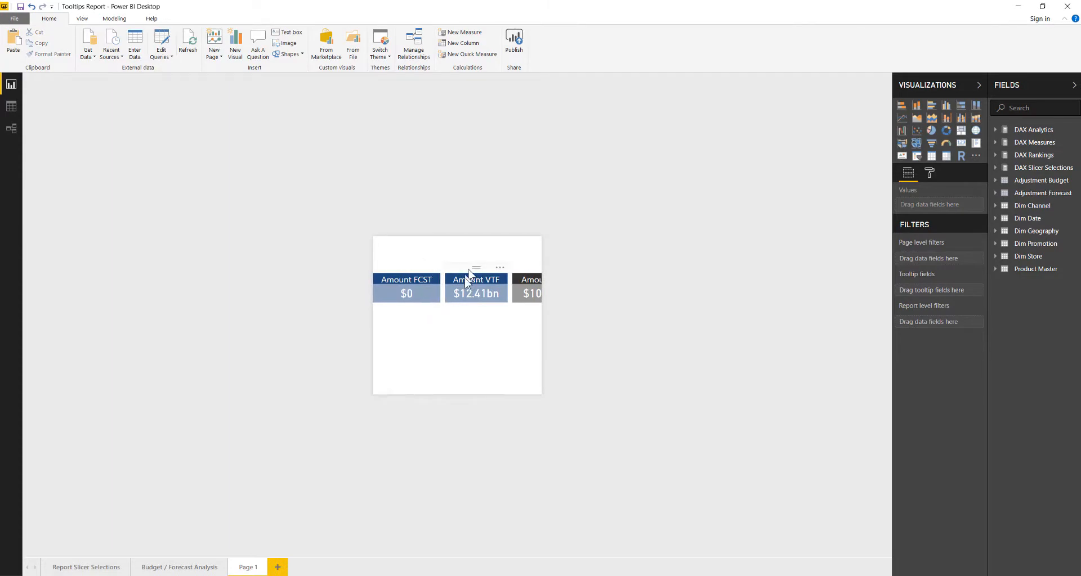
Step: Position the Amount VTF and VTB cards and the two sales gauges on Page 1
left_click(475, 294)
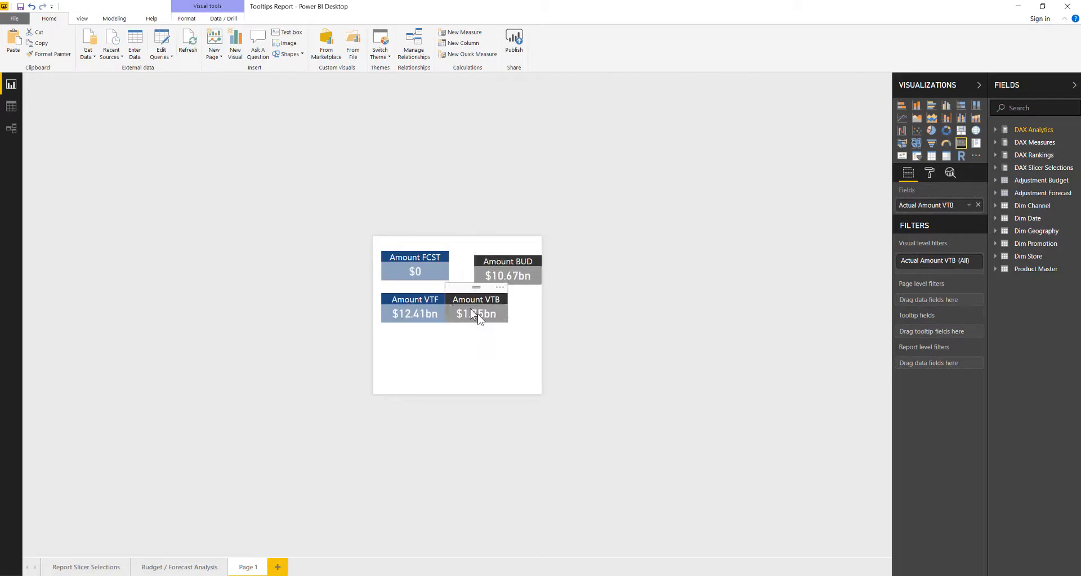
left_click(422, 335)
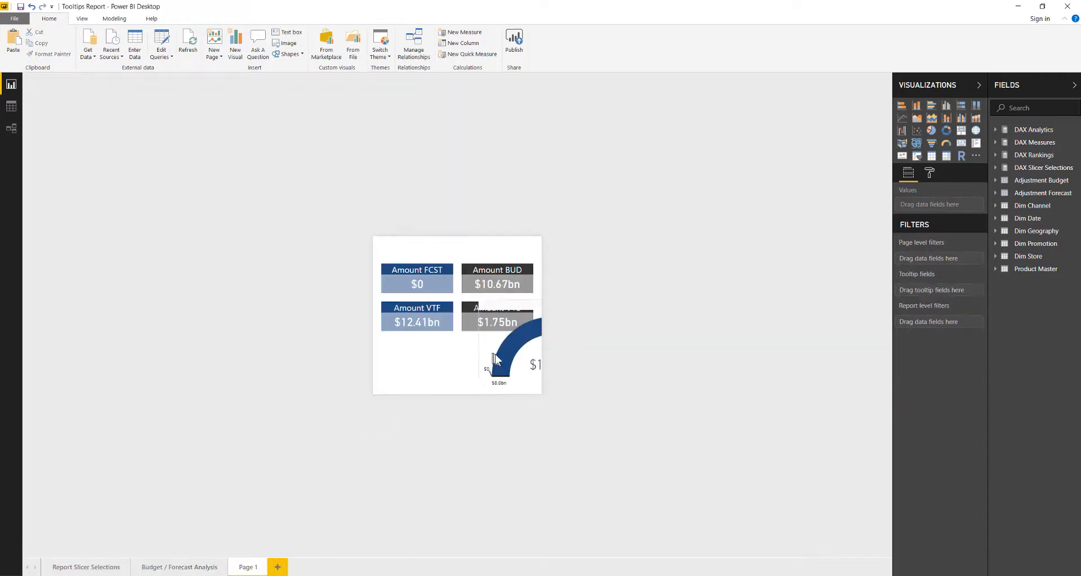
left_click(496, 351)
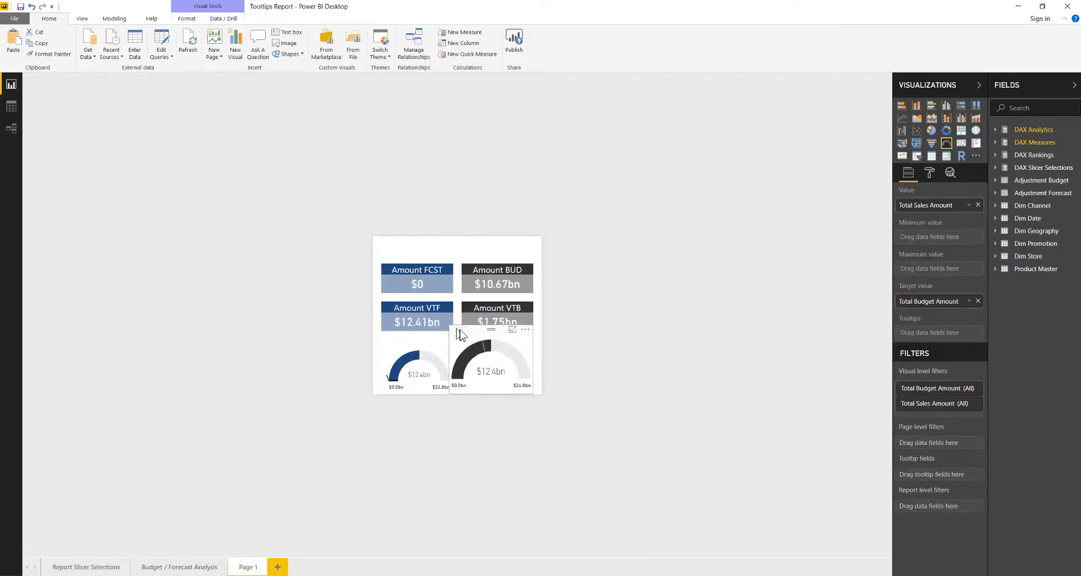
left_click(453, 255)
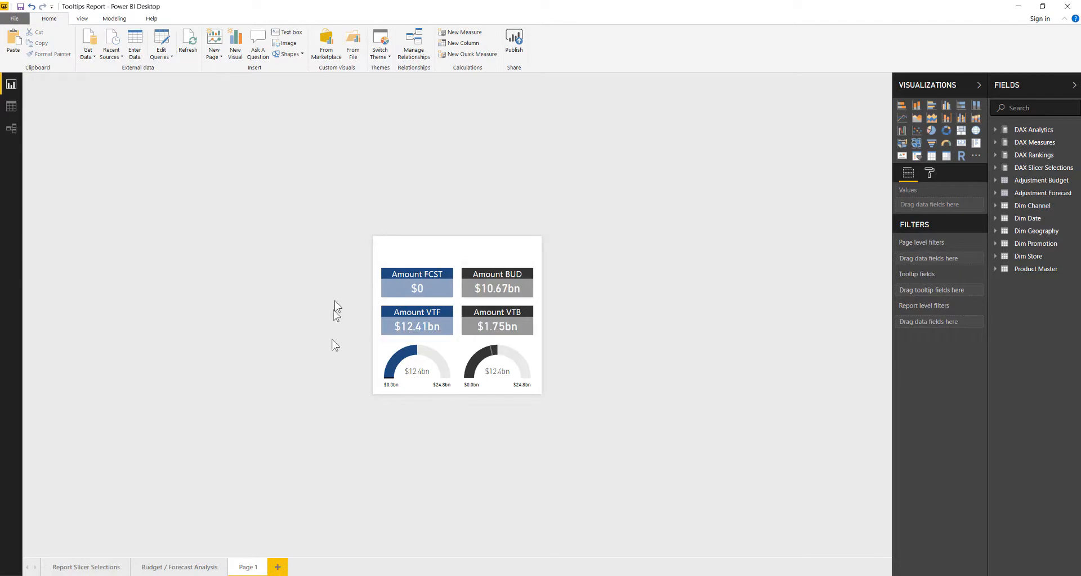
mouse_move(417, 319)
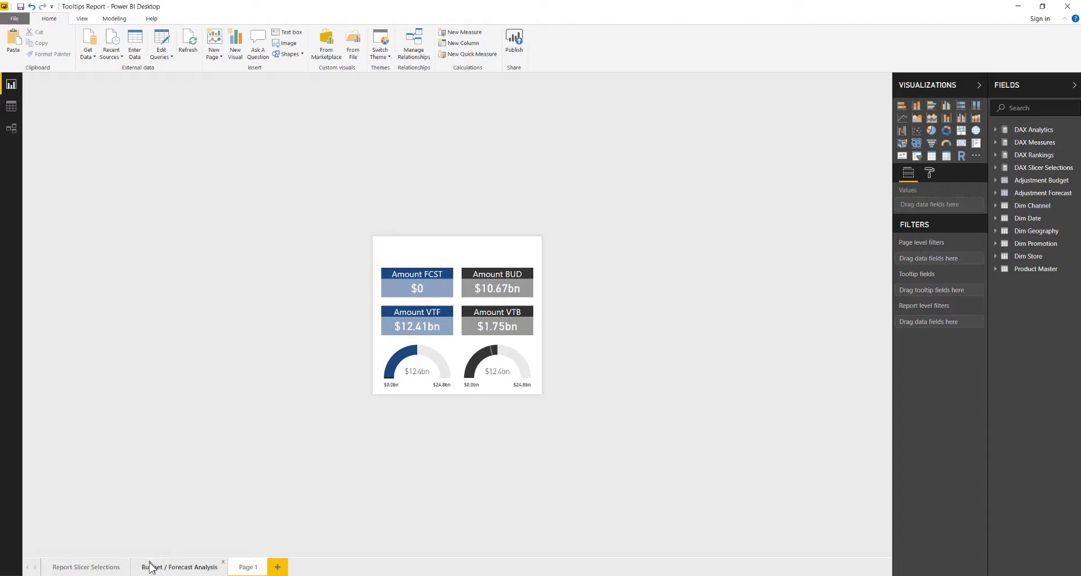
Step: Switch back to the Budget / Forecast Analysis page
left_click(179, 567)
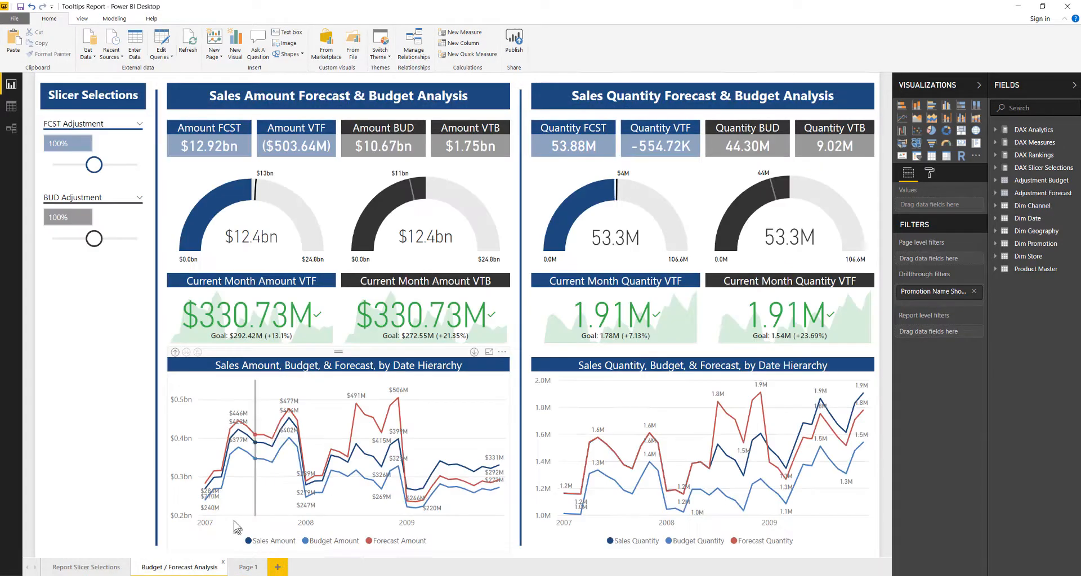
mouse_move(314, 412)
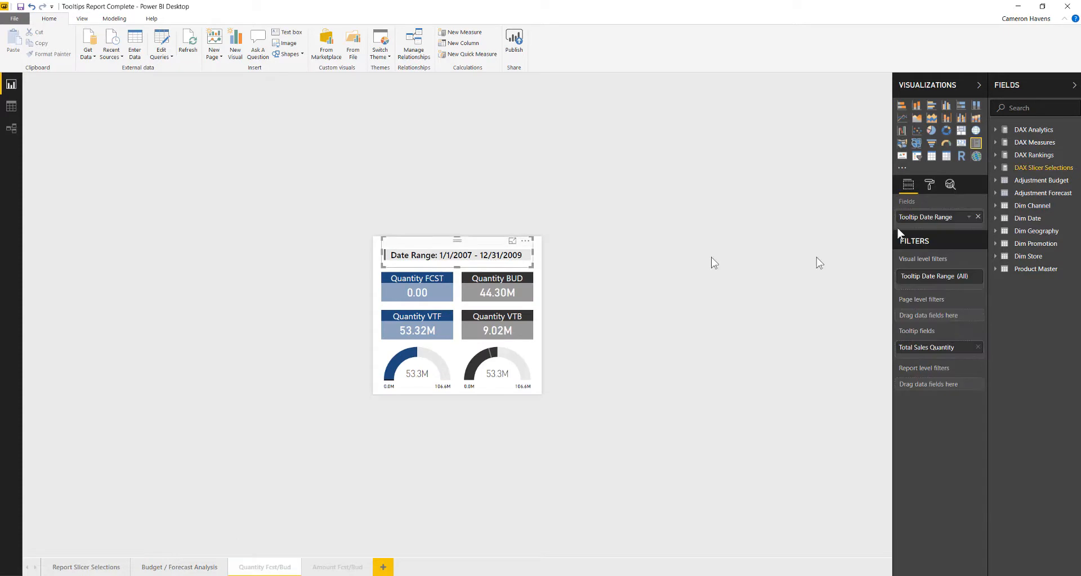
Step: Add measure Tooltip Date Range = "Date Range: " & [MIN Date] & " - " & [MAX Date]
left_click(995, 166)
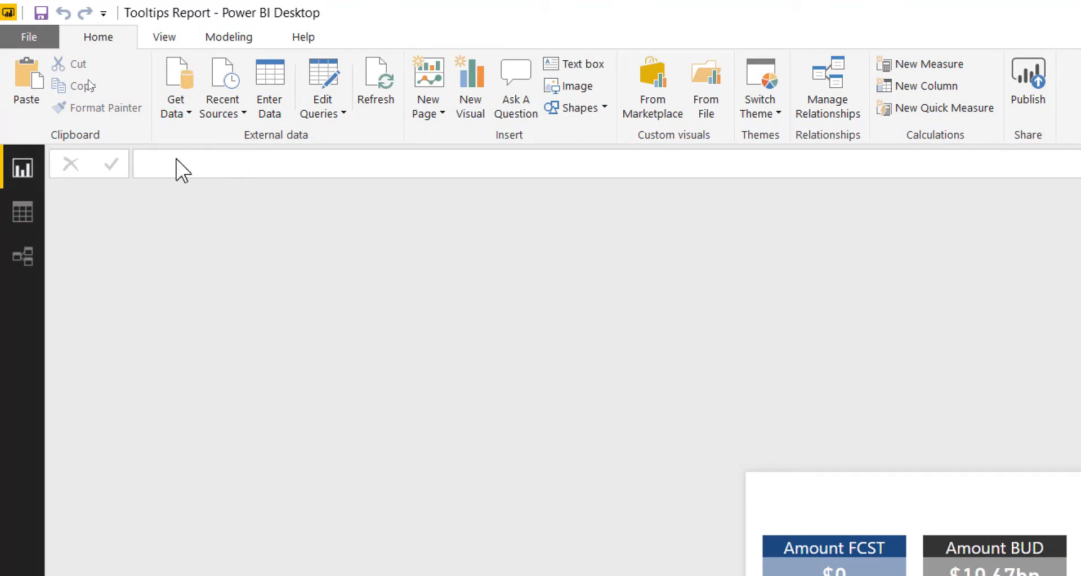
type("Tooltip Date Range = \"Date Range: \" & [MIN Date] & \" - \" & [MAX Date]")
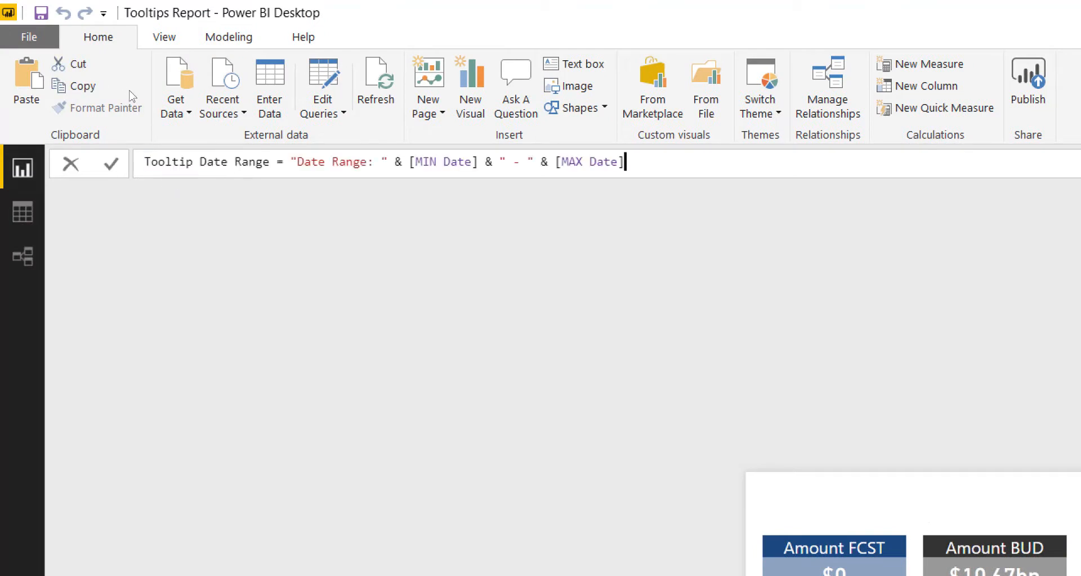
mouse_move(187, 218)
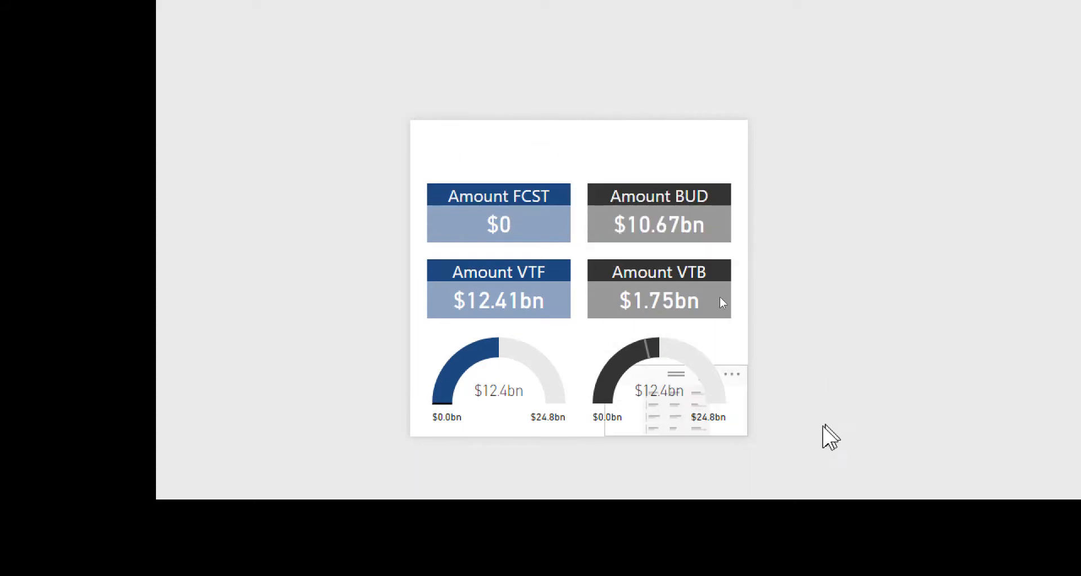
mouse_move(491, 145)
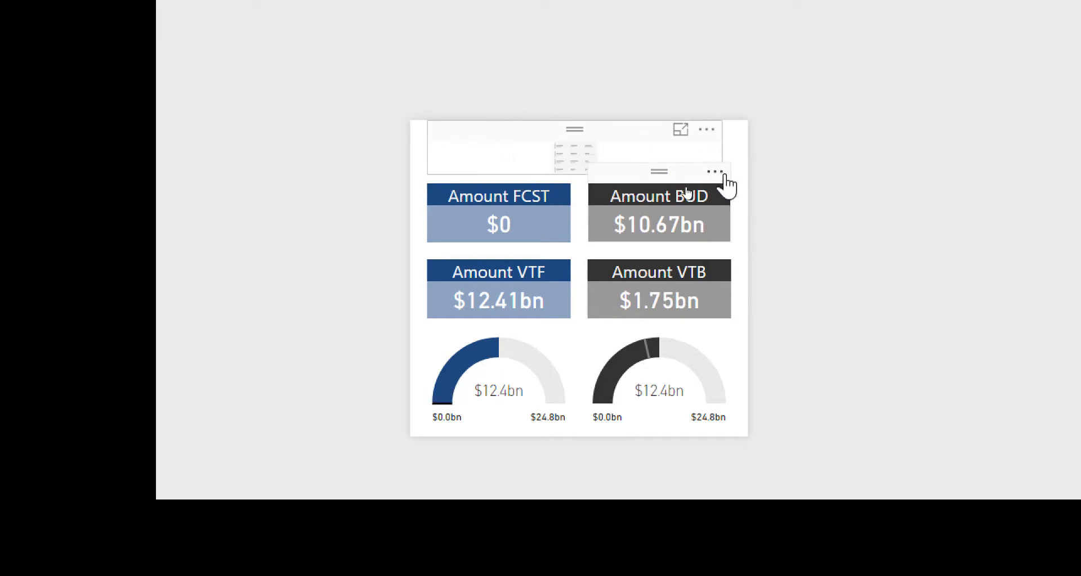
Step: Select the empty visual at the top of Page 1, above the Amount cards
left_click(716, 171)
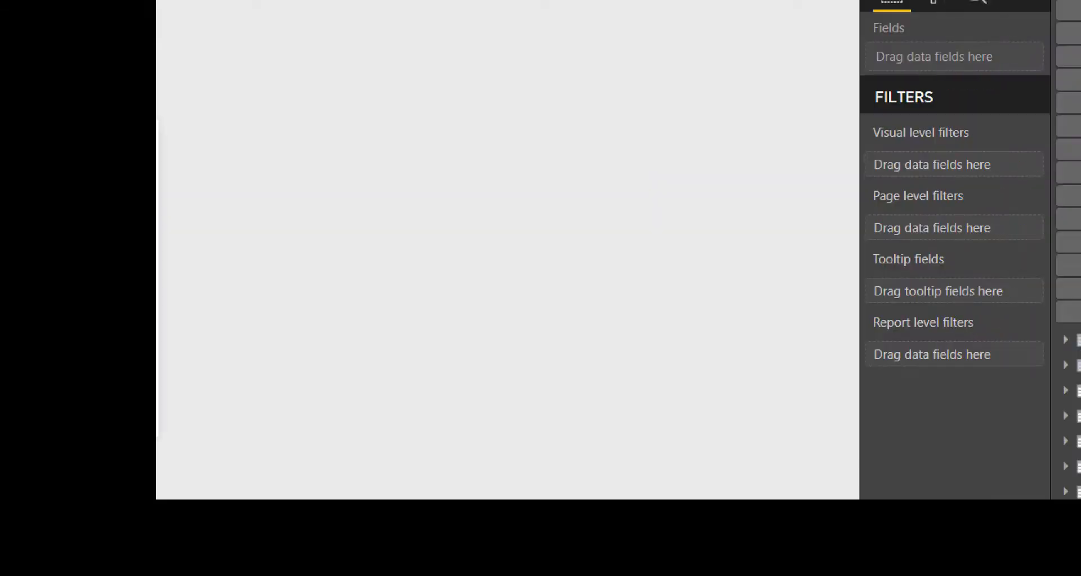
mouse_move(1013, 76)
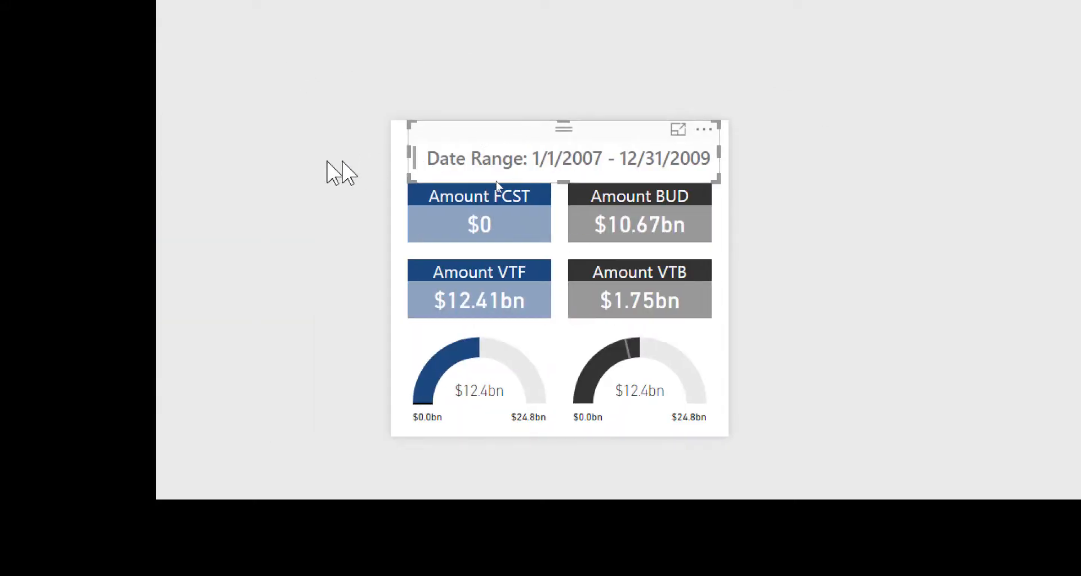
mouse_move(527, 218)
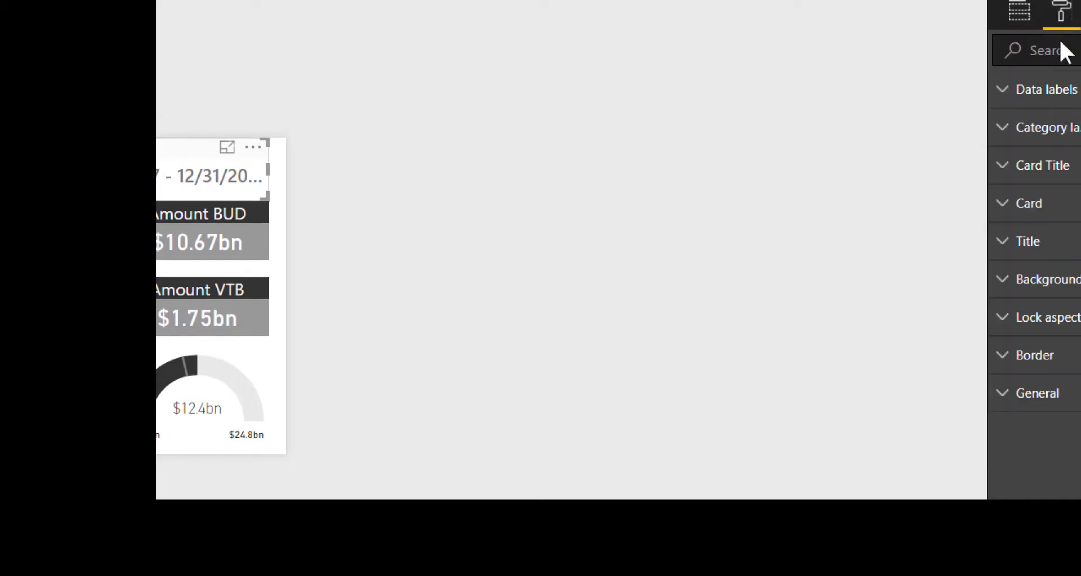
Step: Set the date range card's background colour to a light grey swatch
left_click(1006, 89)
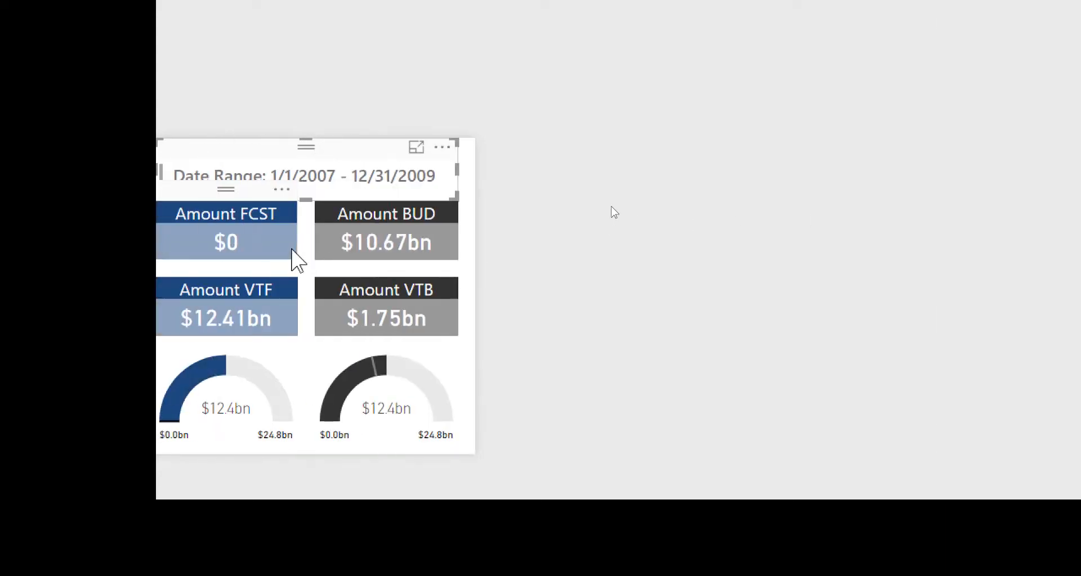
left_click(972, 165)
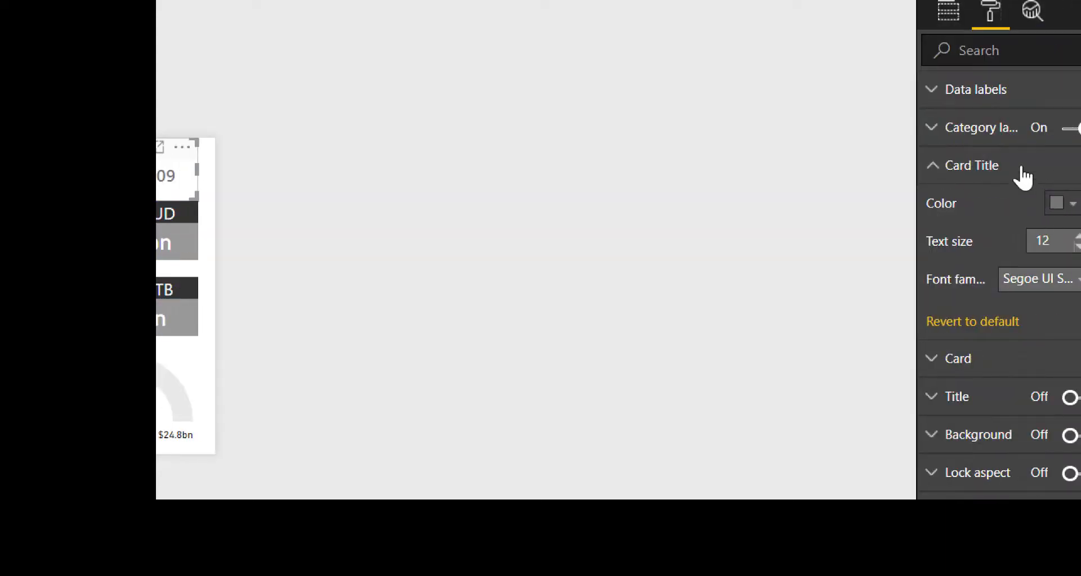
left_click(972, 165)
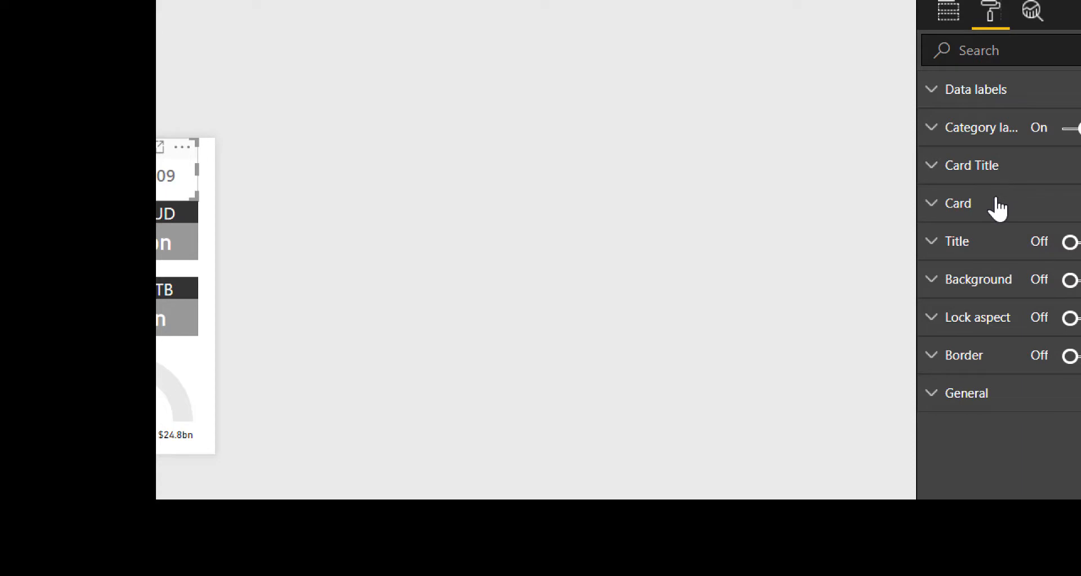
left_click(957, 203)
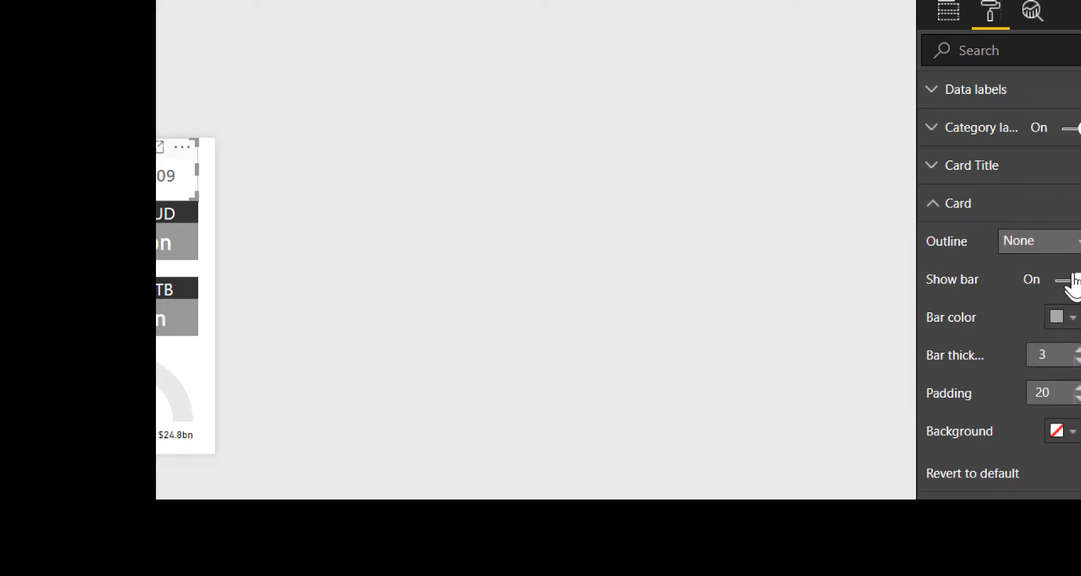
left_click(1072, 431)
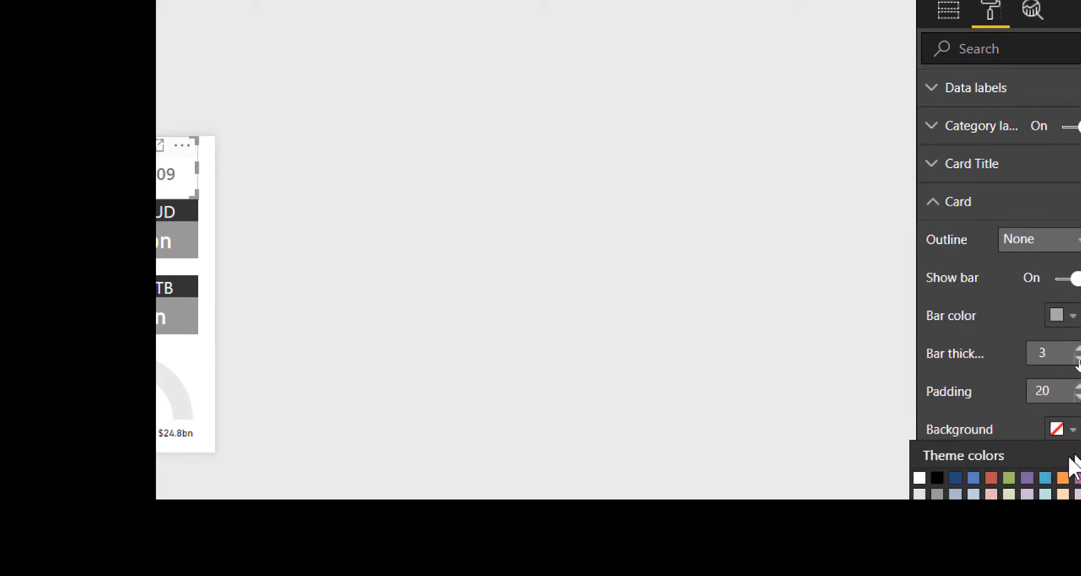
scroll("down", 3)
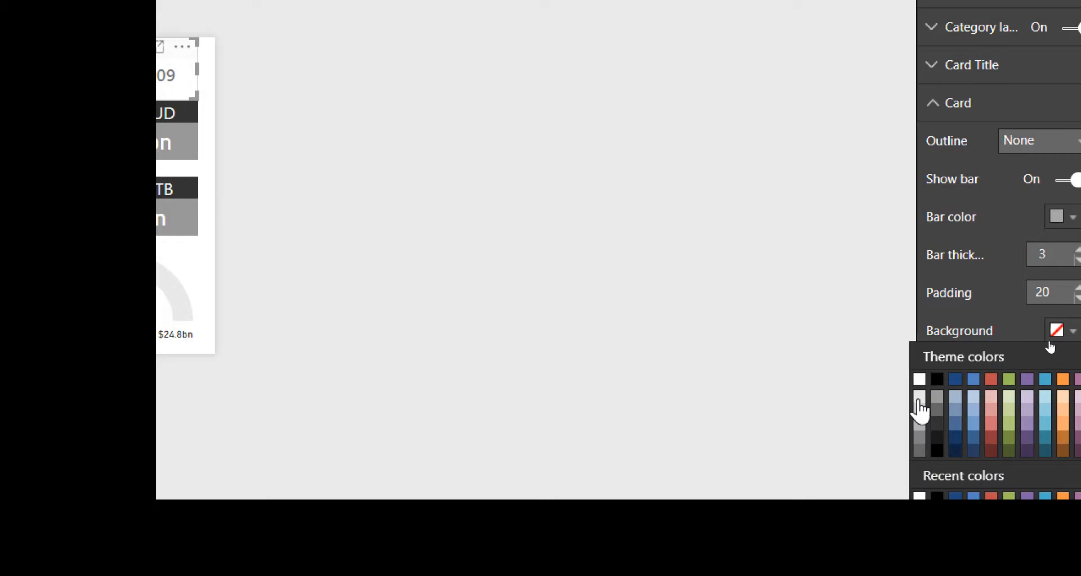
left_click(918, 378)
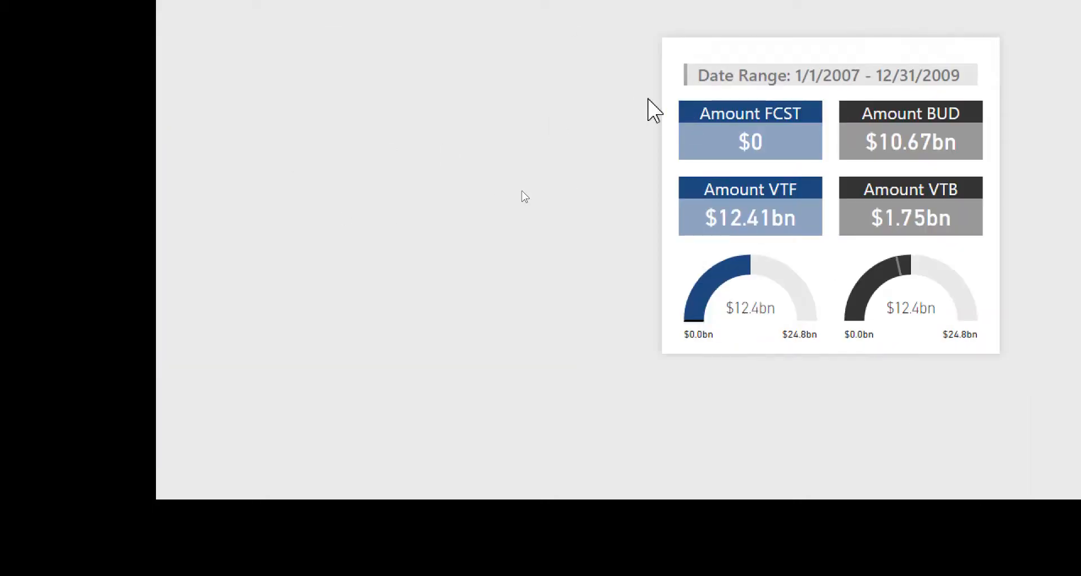
mouse_move(596, 69)
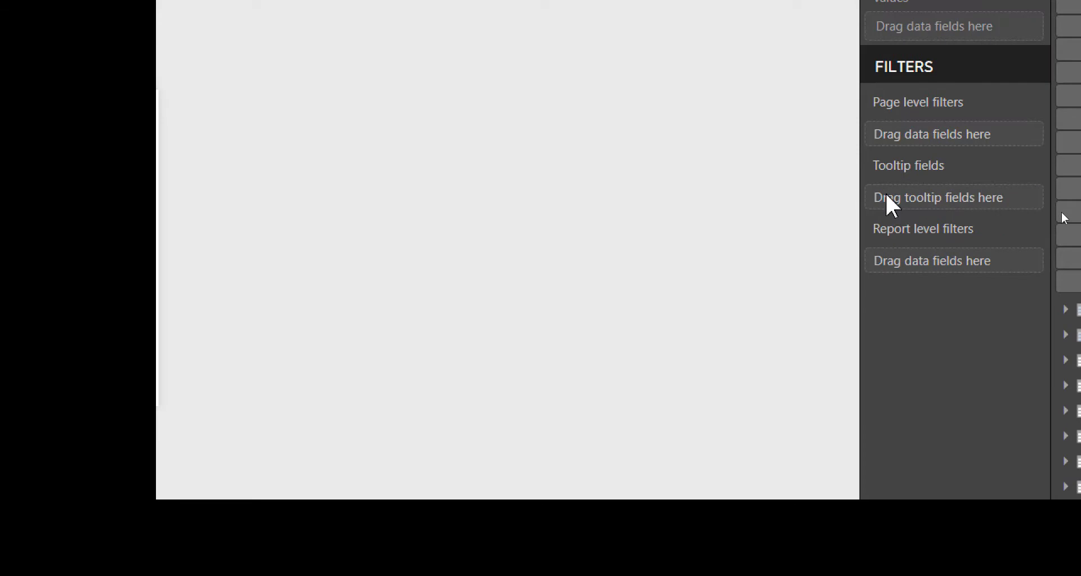
mouse_move(763, 181)
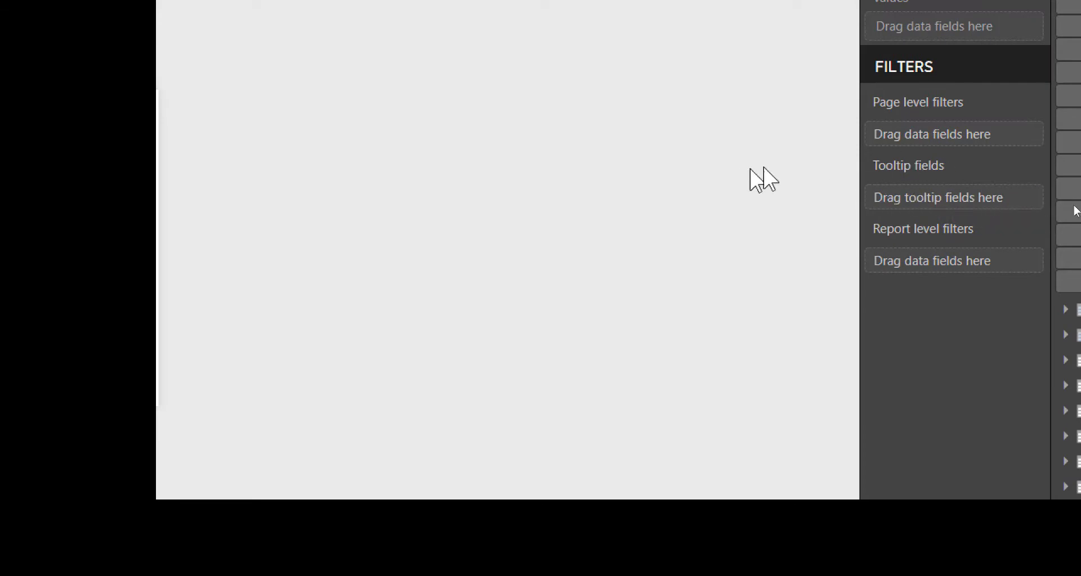
mouse_move(909, 169)
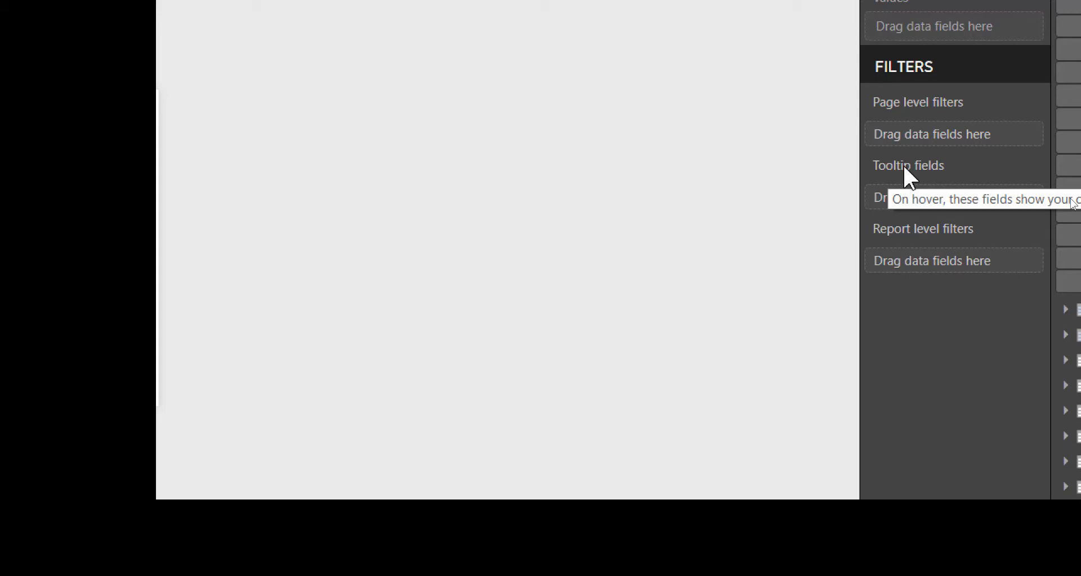
mouse_move(917, 200)
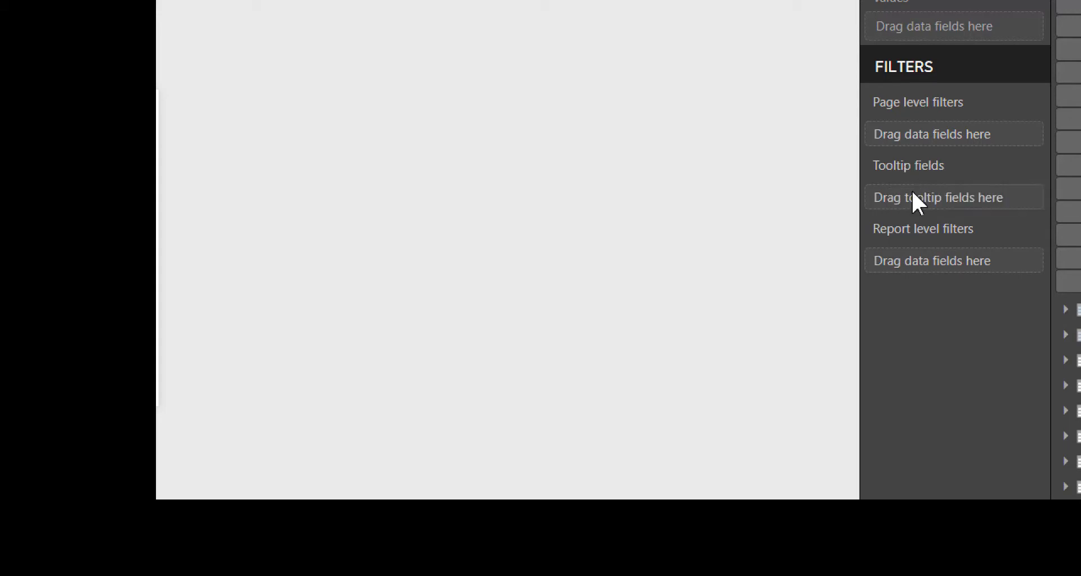
mouse_move(917, 172)
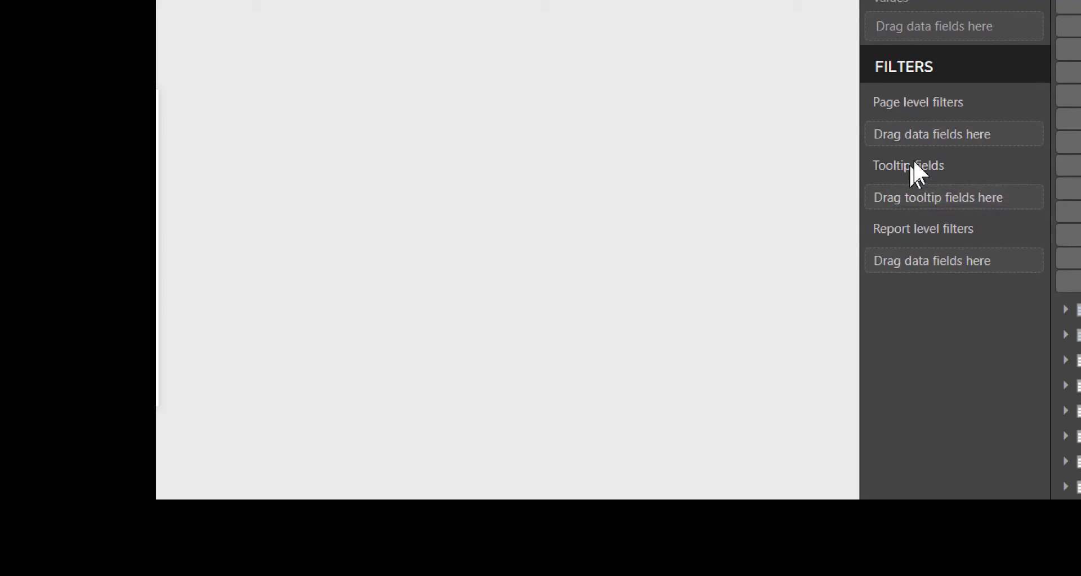
Step: Scroll back up in the side pane of the tooltip page
scroll("up", 3)
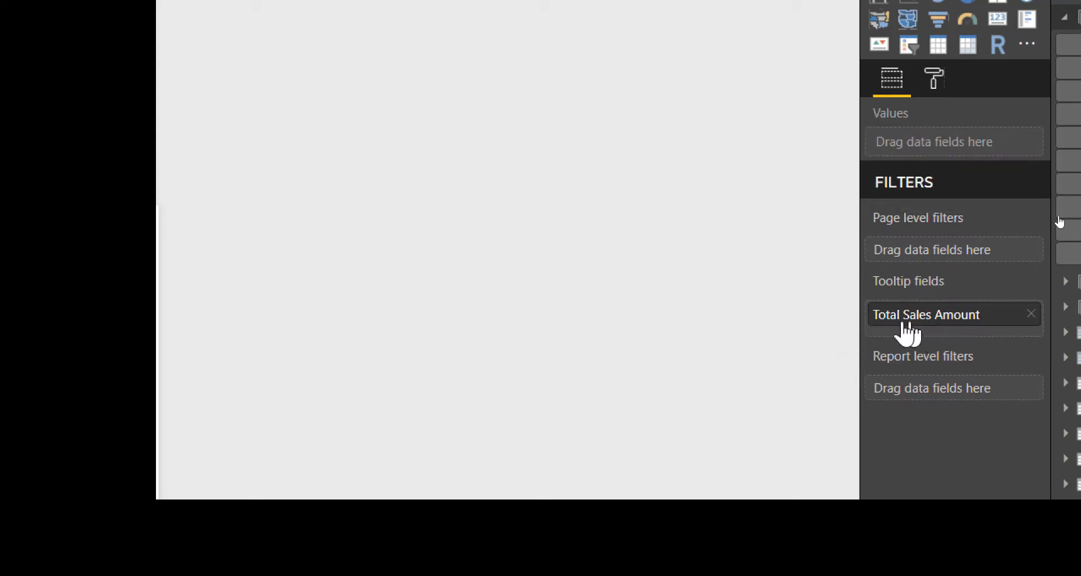
mouse_move(624, 229)
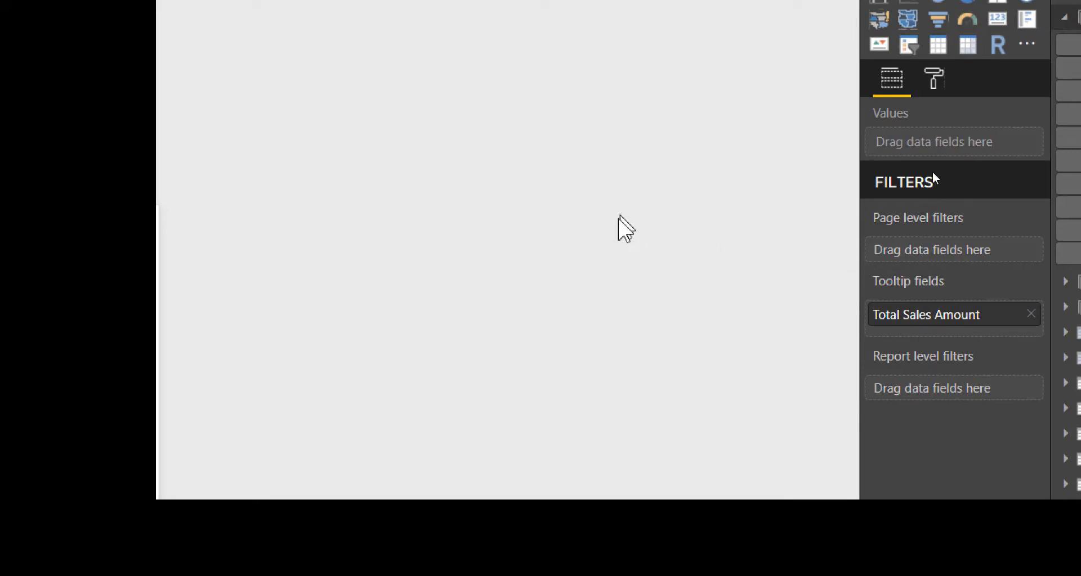
mouse_move(948, 325)
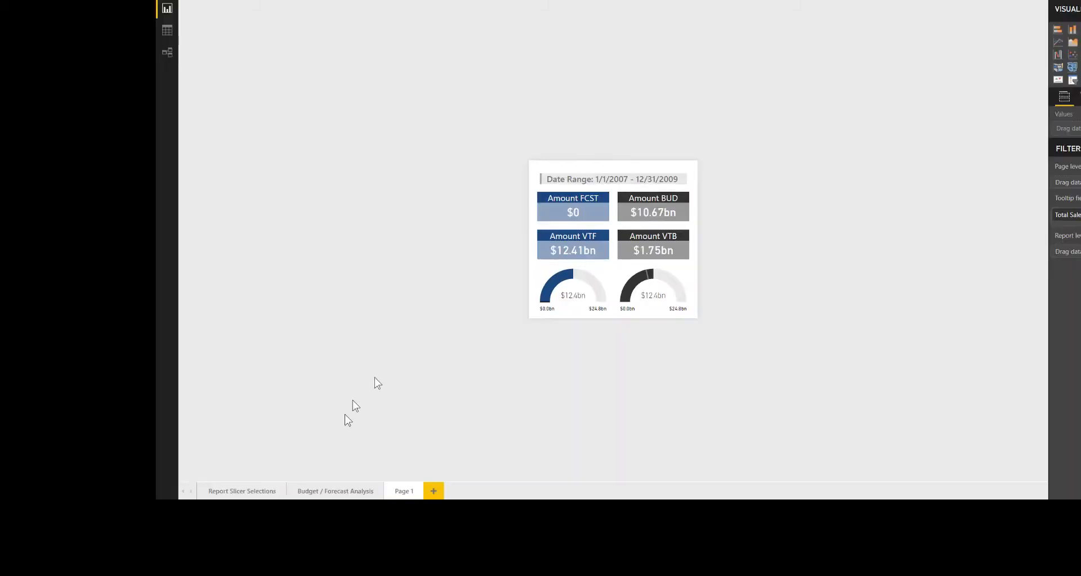
Step: Switch to the Budget / Forecast Analysis page to review the dashboard
left_click(335, 491)
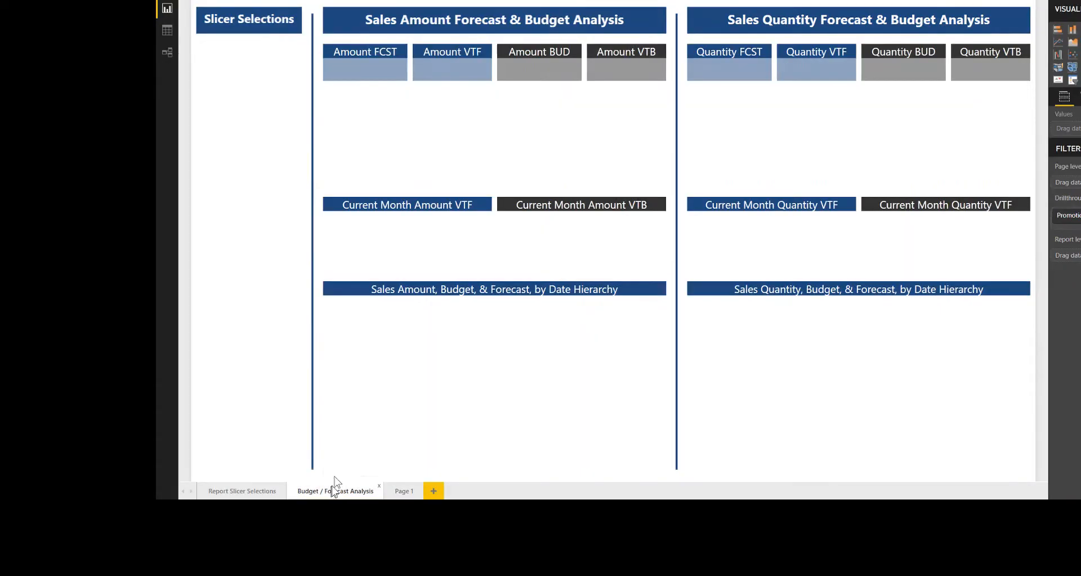
left_click(335, 491)
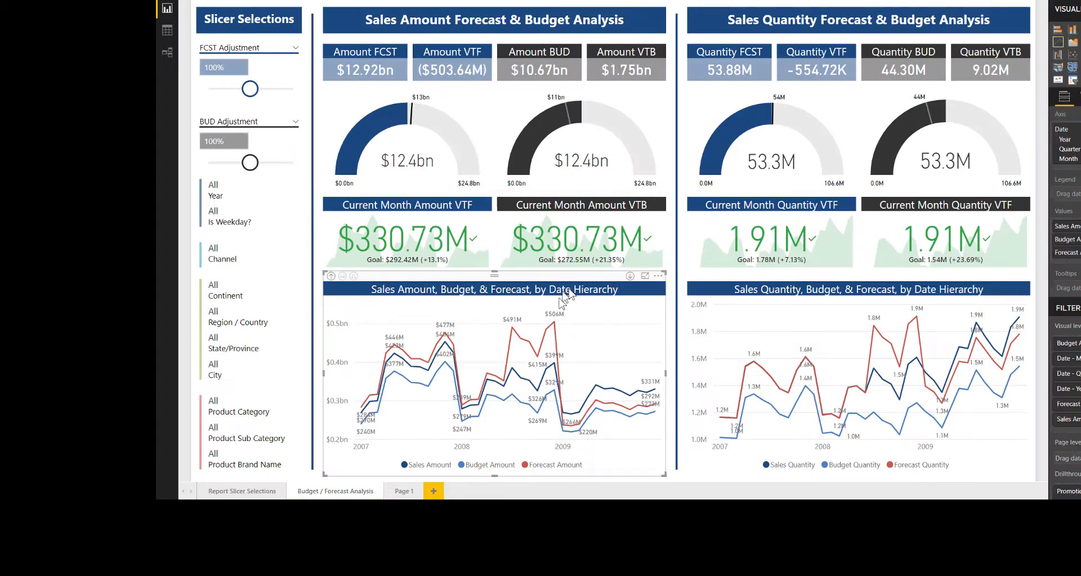
mouse_move(403, 491)
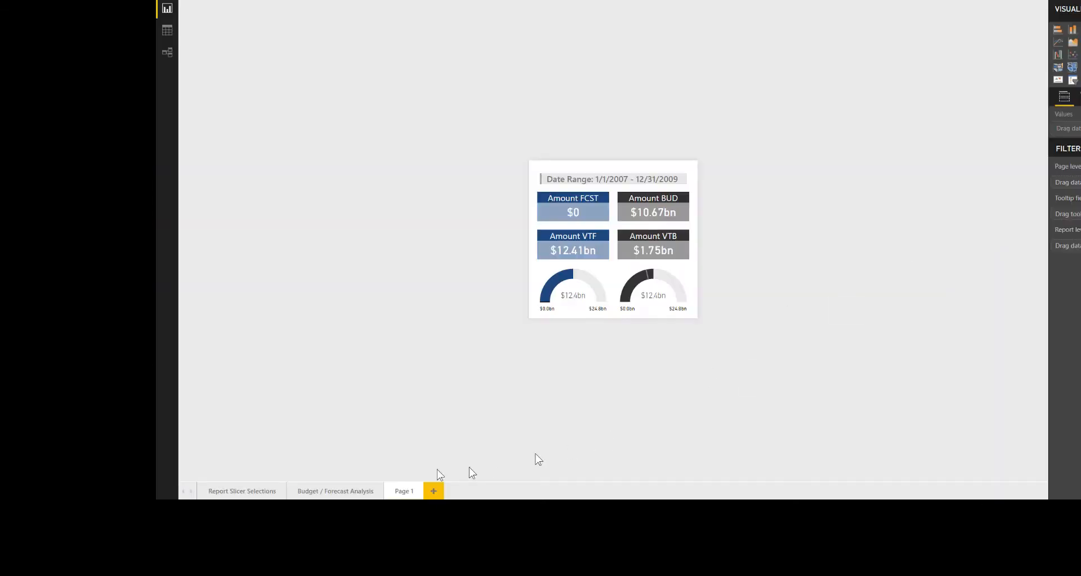
Step: Return to the Budget / Forecast Analysis page and scroll through its settings
left_click(335, 491)
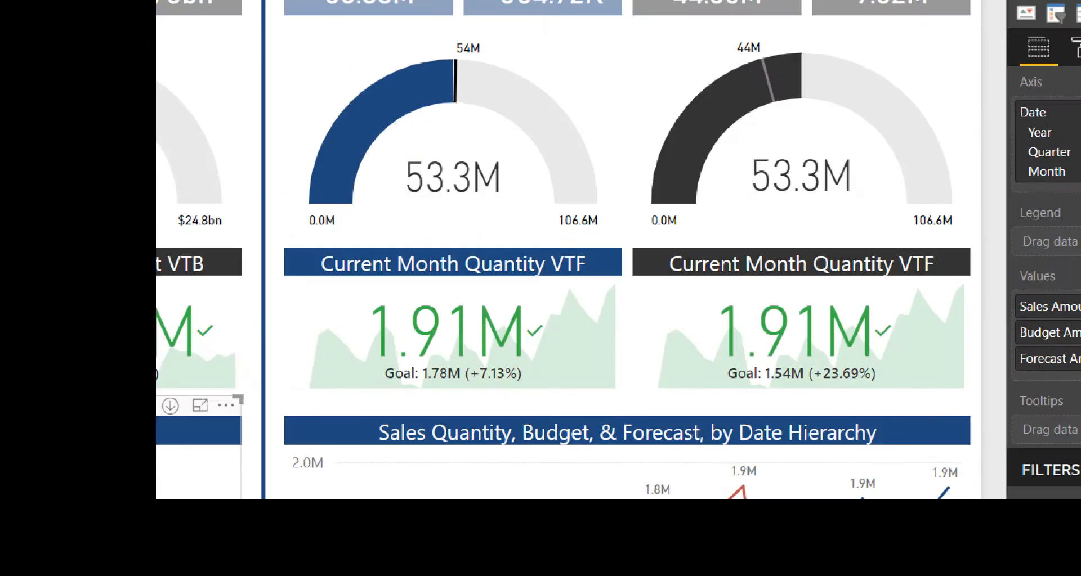
scroll("down", 3)
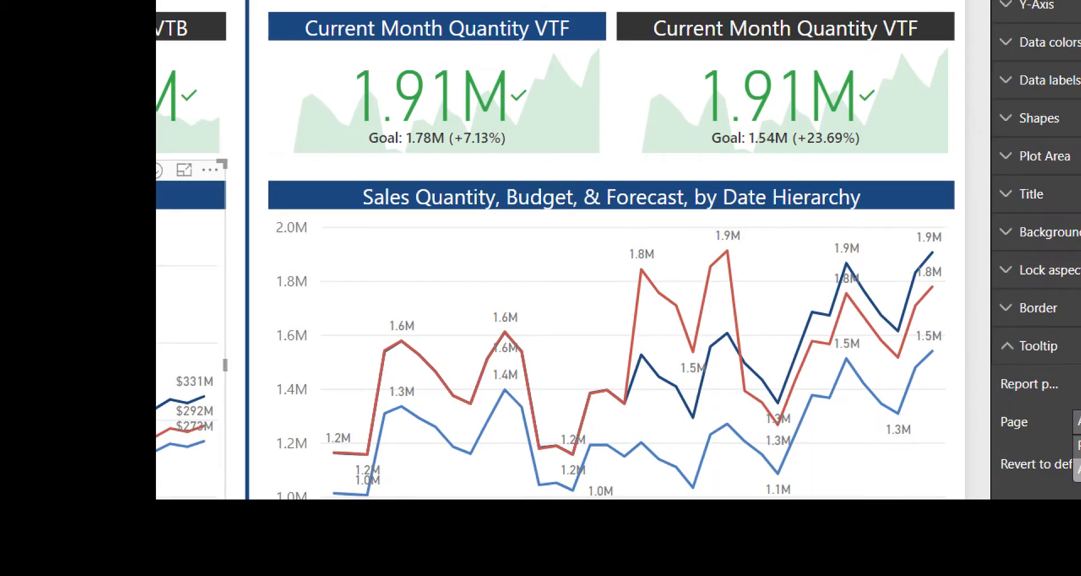
scroll("up", 3)
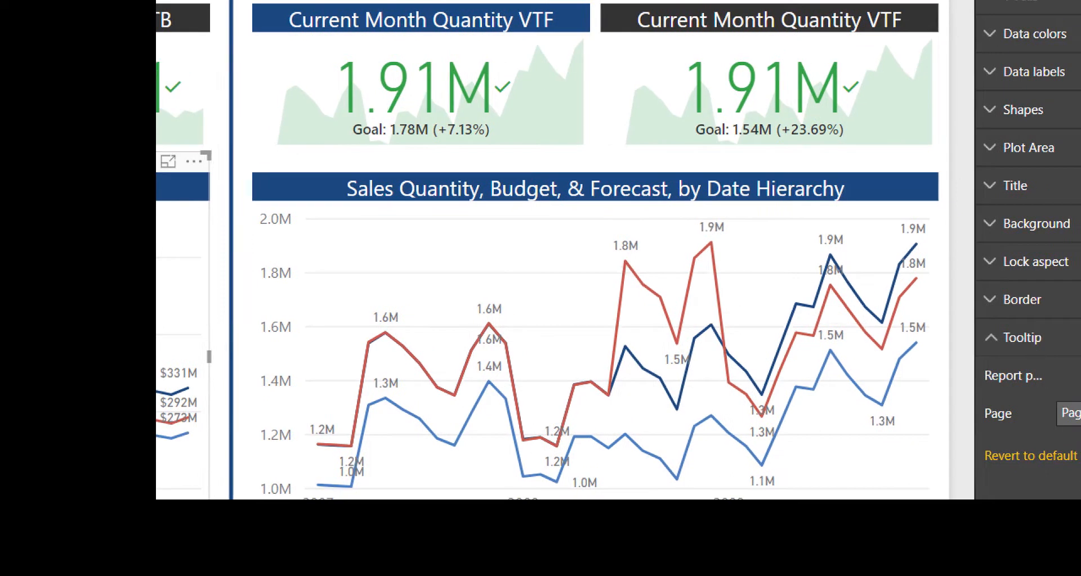